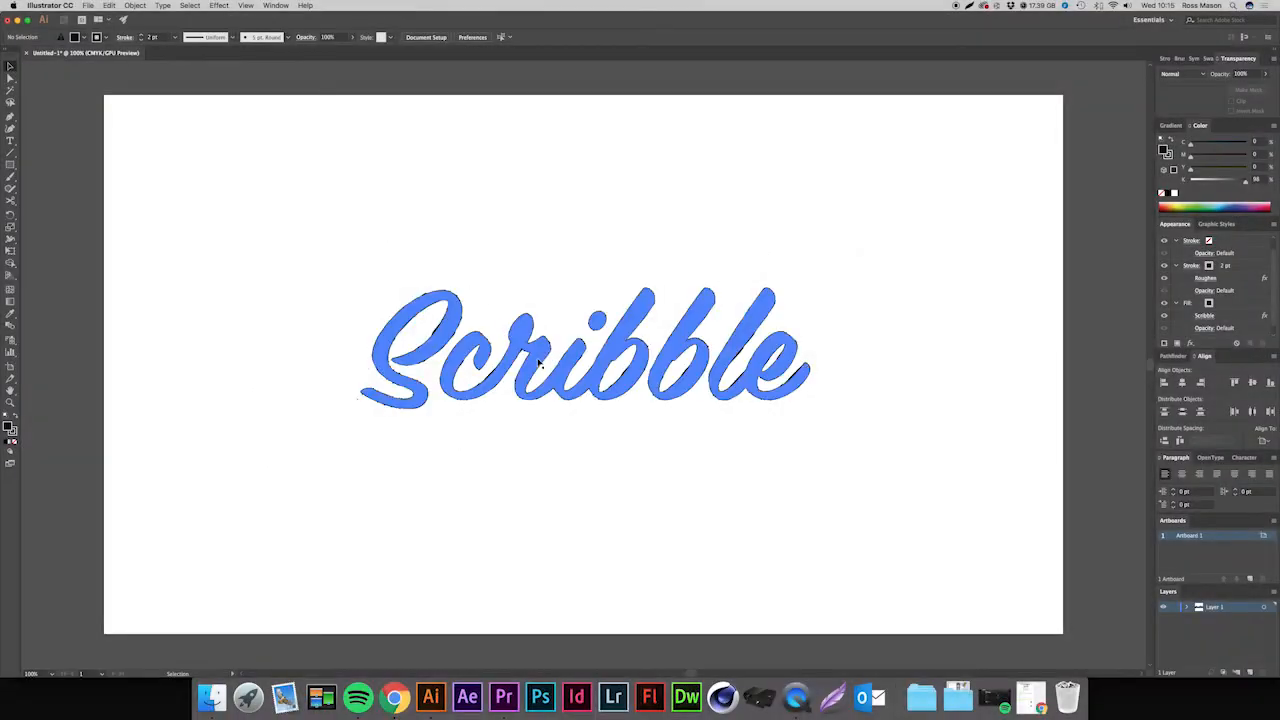
Delete the blue styled artwork and type 'Scribble' in black script on the artboard.
{"action": "key", "text": "Delete"}
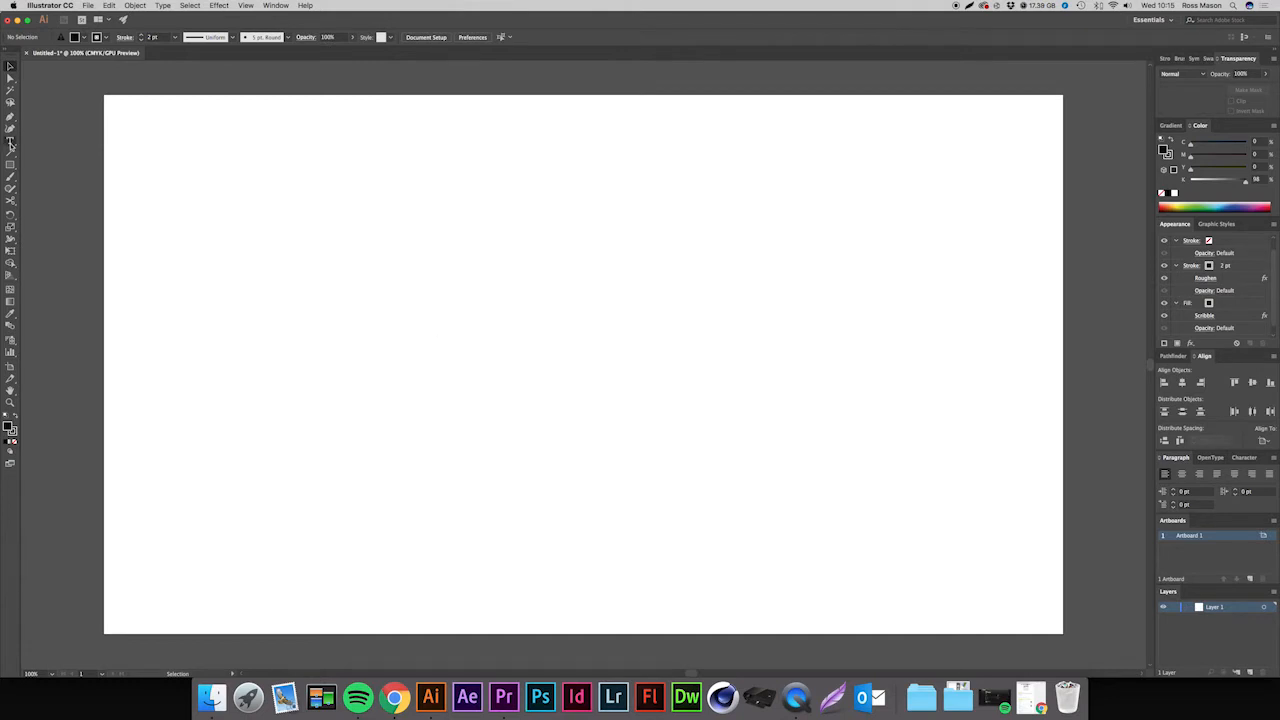
{"action": "left_click", "coordinate": [8, 142]}
{"action": "type", "text": "Scribbl"}
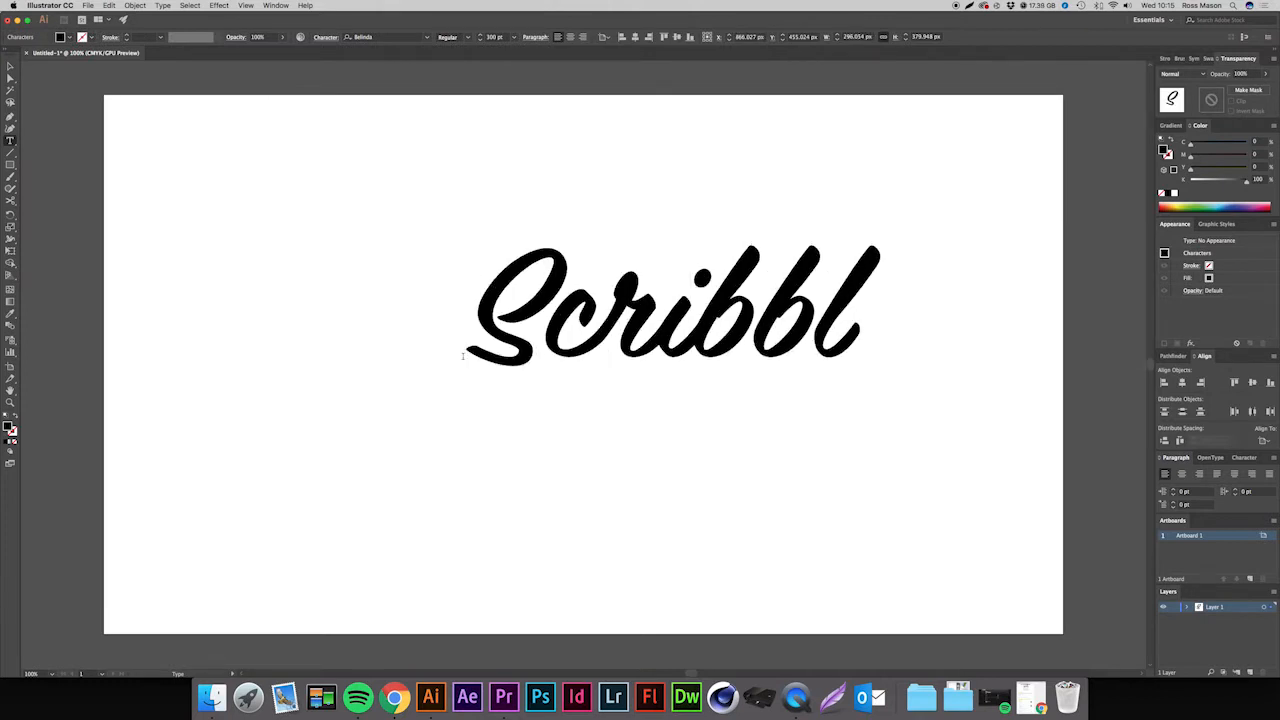
{"action": "type", "text": "e"}
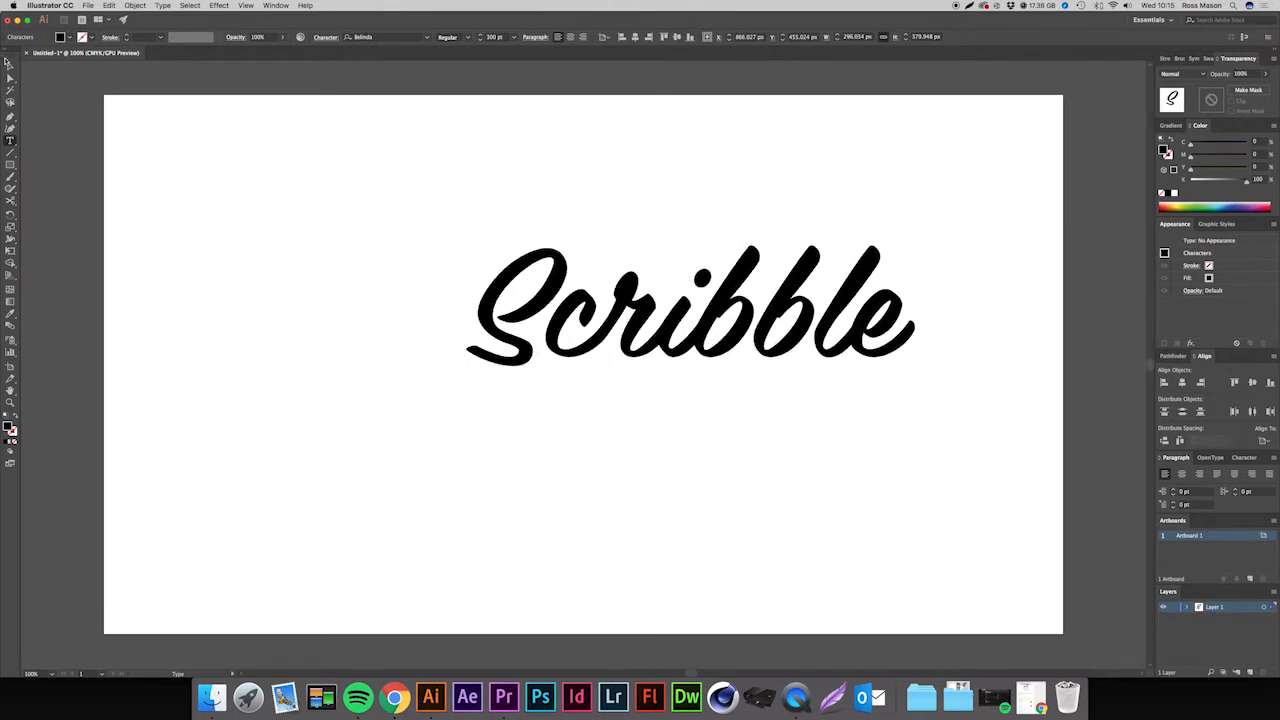
{"action": "left_click", "coordinate": [688, 320]}
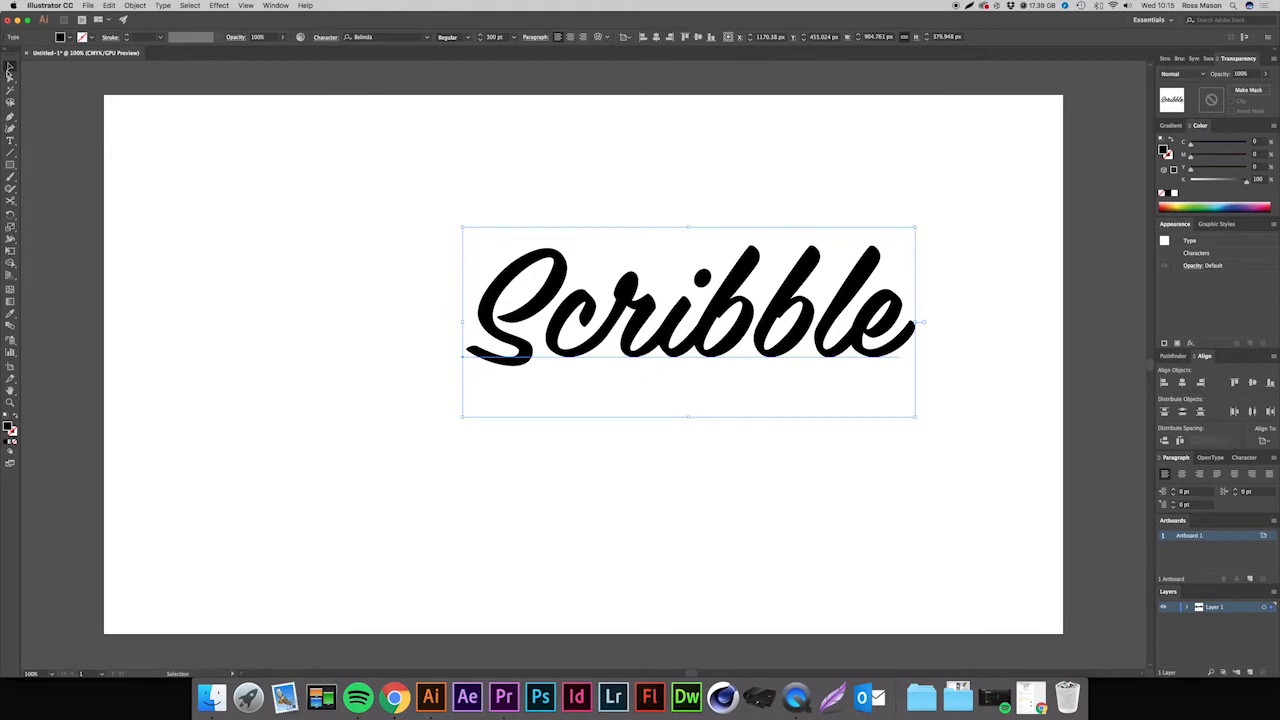
{"action": "mouse_move", "coordinate": [329, 283]}
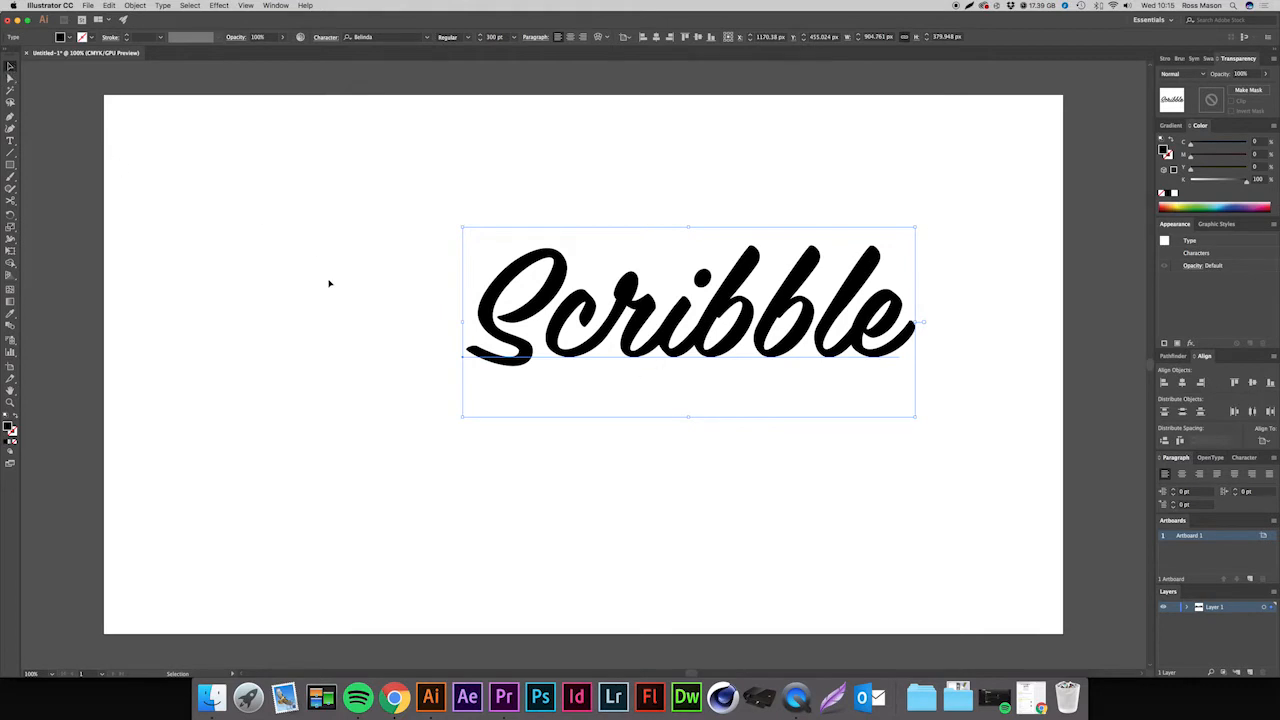
Move the 'Scribble' text to the centre of the artboard.
{"action": "left_click_drag", "start_coordinate": [688, 320], "coordinate": [597, 348]}
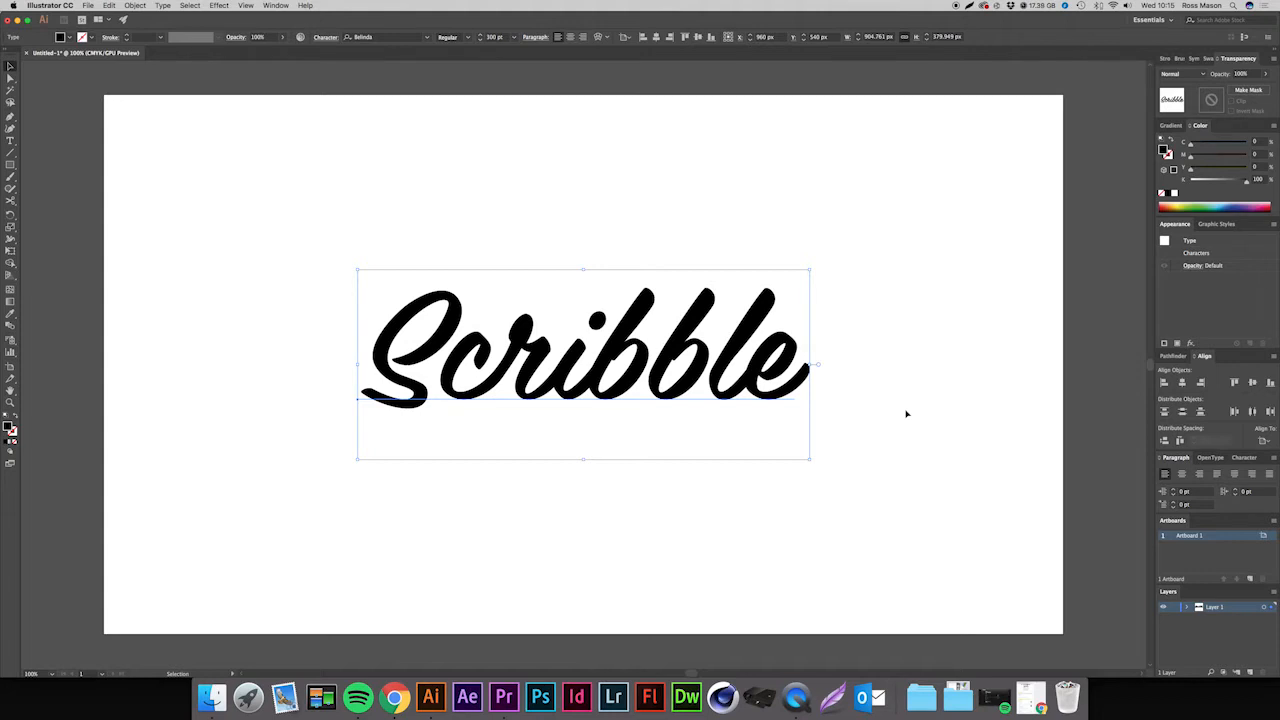
{"action": "mouse_move", "coordinate": [149, 366]}
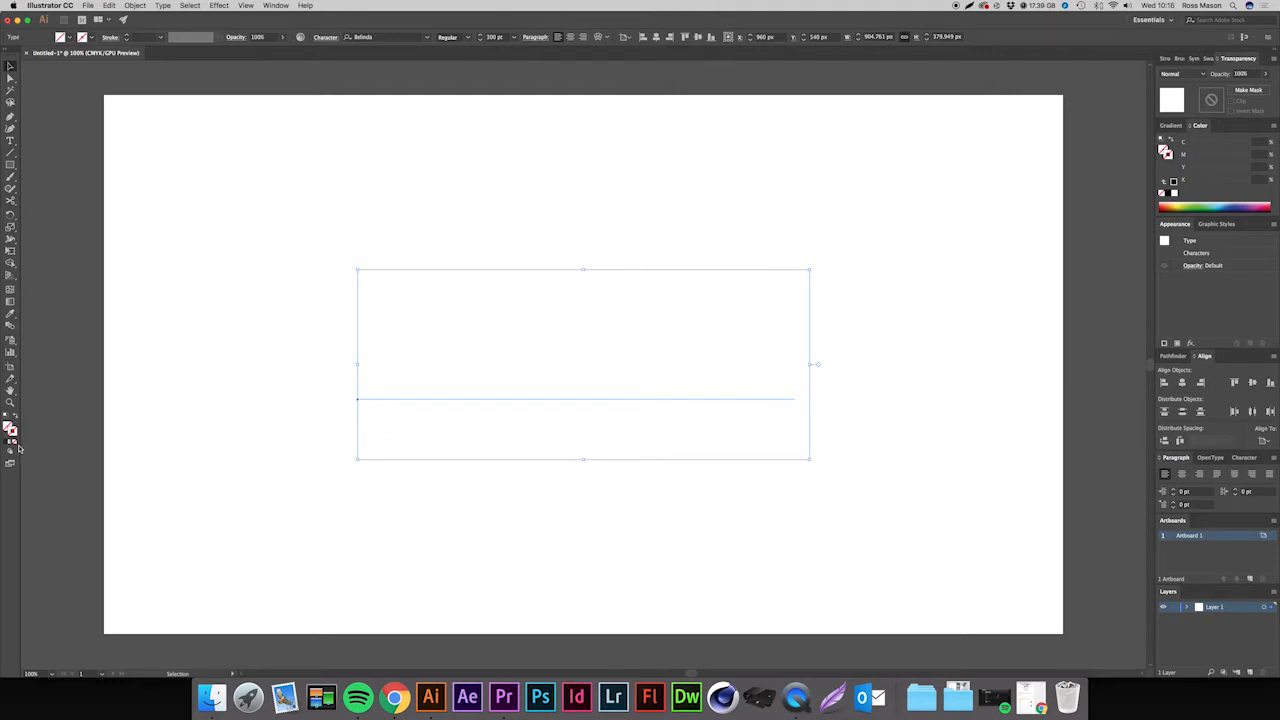
{"action": "mouse_move", "coordinate": [153, 485]}
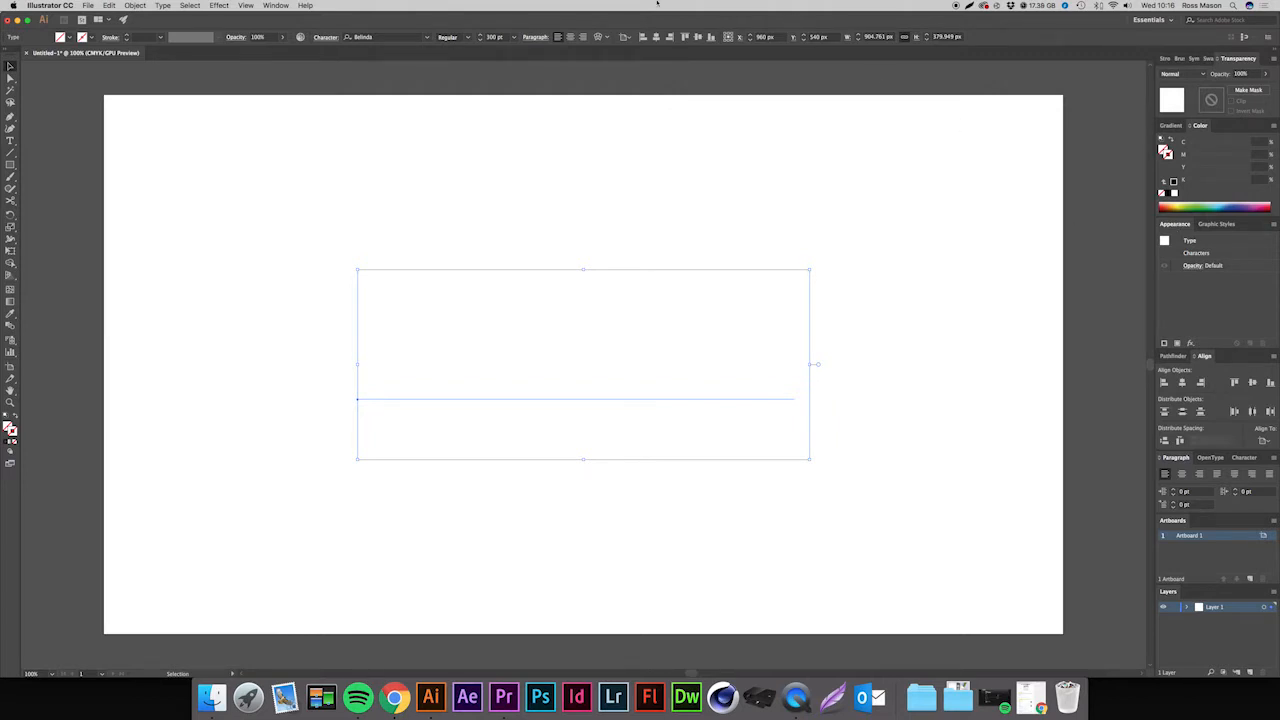
Add a new black fill to the text in the Appearance panel and target the fill.
{"action": "left_click", "coordinate": [296, 9]}
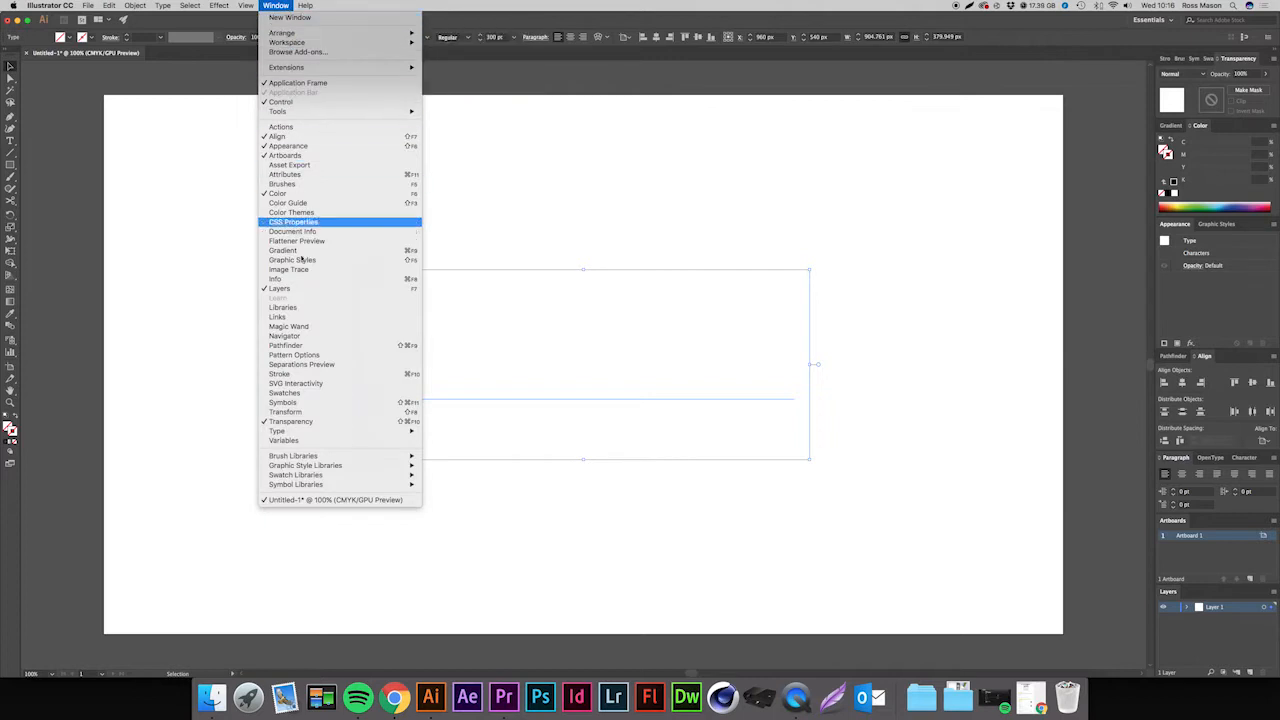
{"action": "mouse_move", "coordinate": [528, 281]}
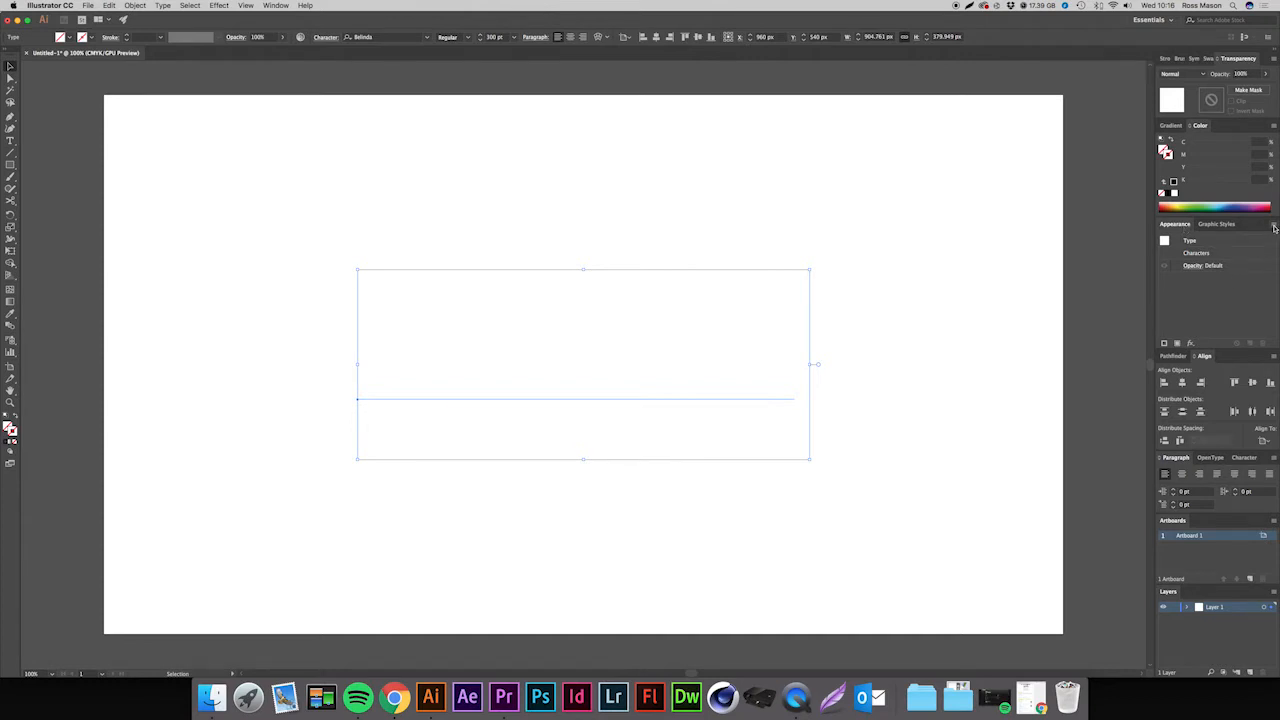
{"action": "left_click", "coordinate": [1273, 224]}
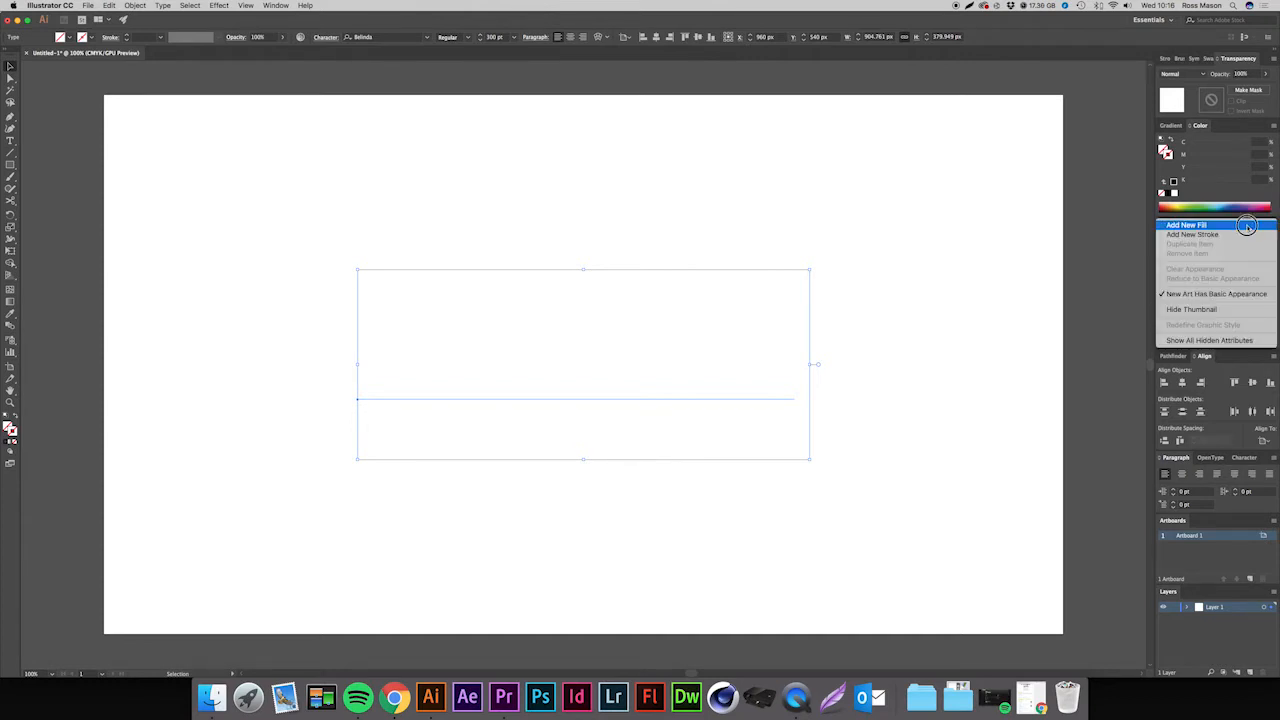
{"action": "left_click", "coordinate": [1182, 224]}
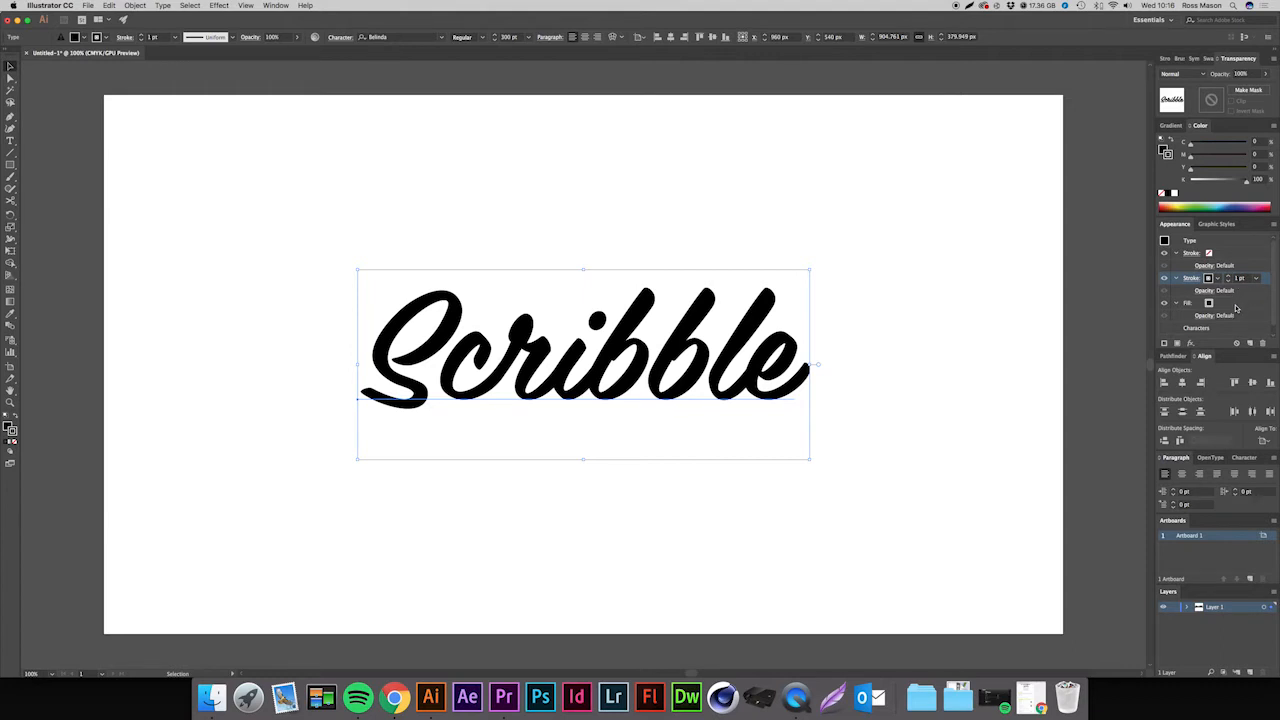
{"action": "left_click", "coordinate": [1208, 303]}
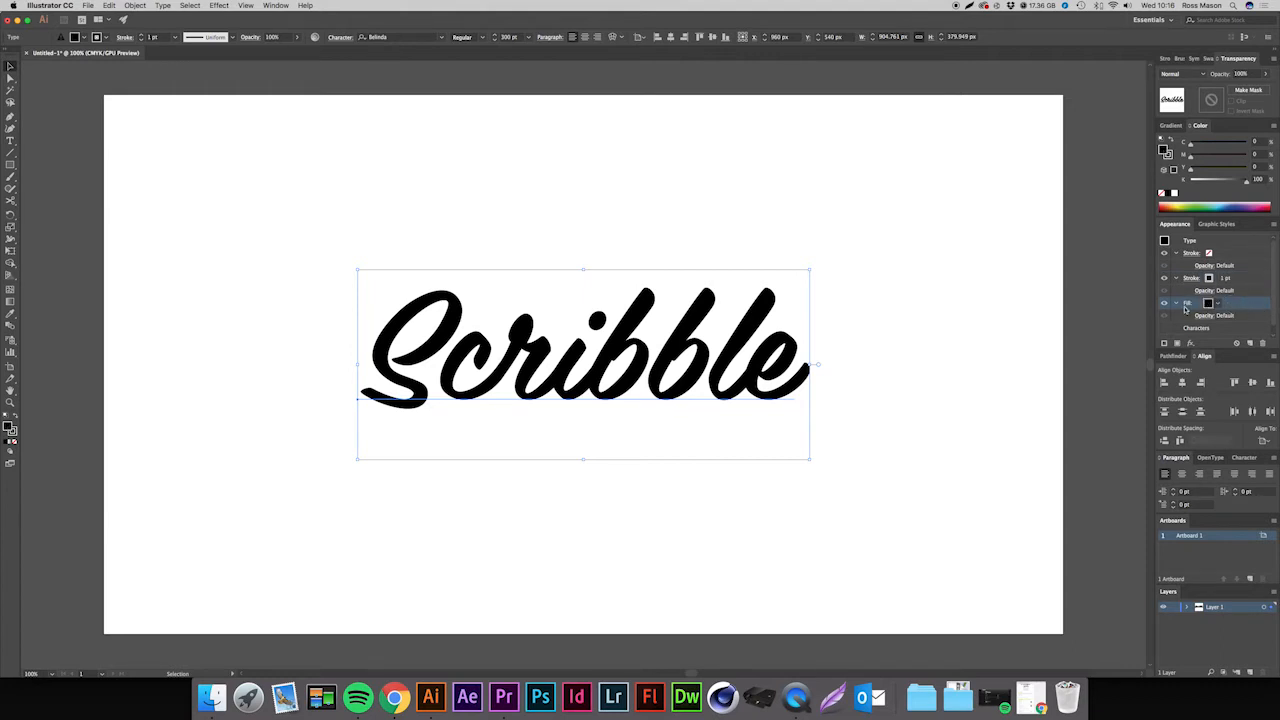
{"action": "left_click", "coordinate": [209, 7]}
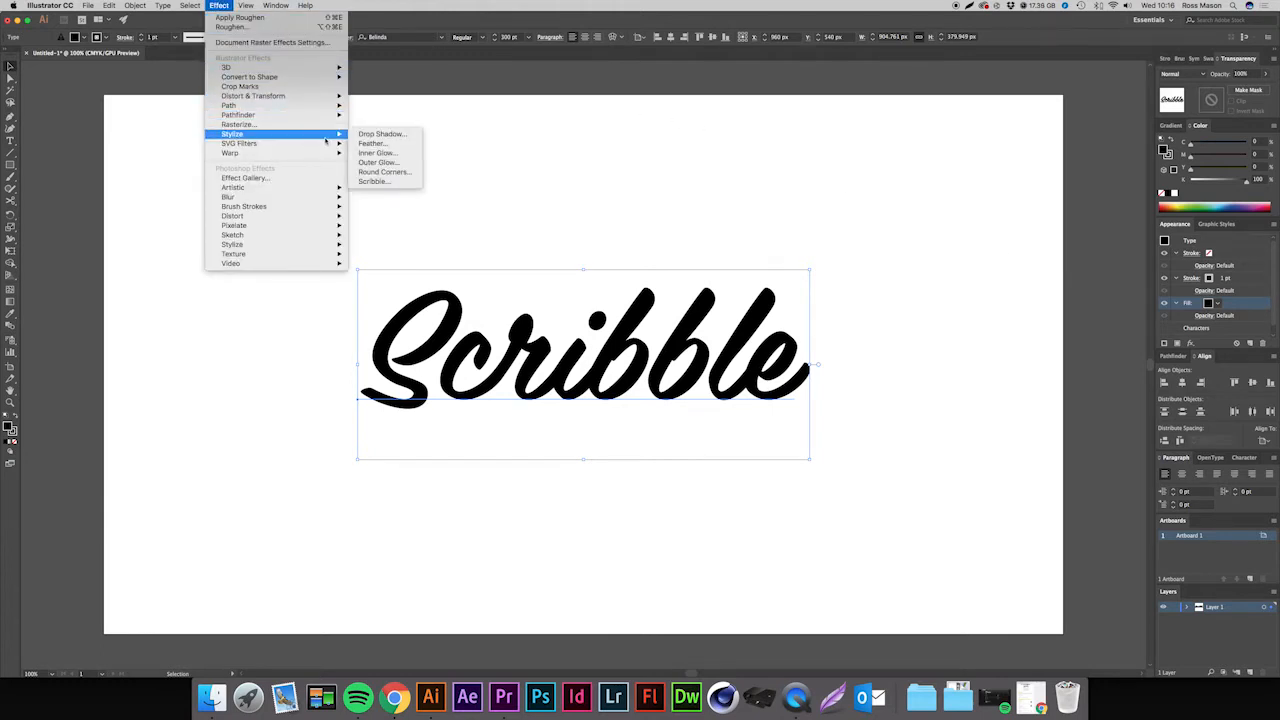
Apply the Scribble effect to the fill and fine-tune the hatch path overlap.
{"action": "left_click", "coordinate": [372, 181]}
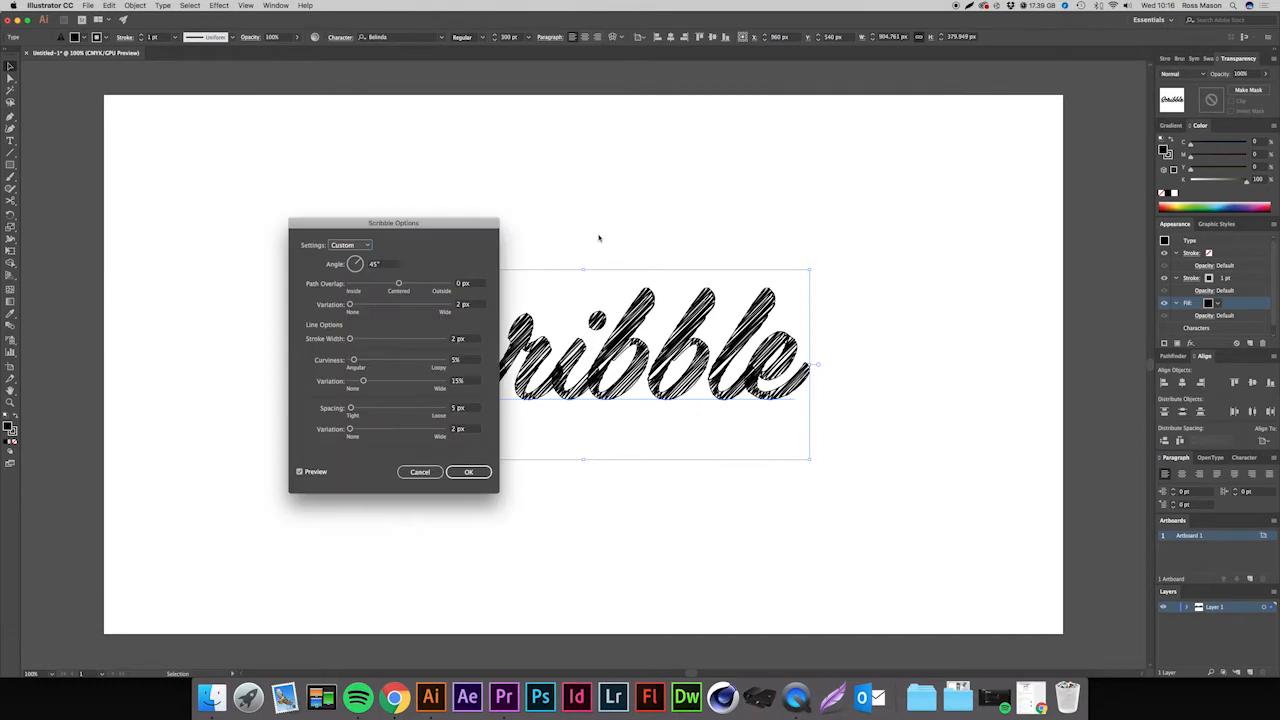
{"action": "left_click_drag", "start_coordinate": [393, 222], "coordinate": [965, 98]}
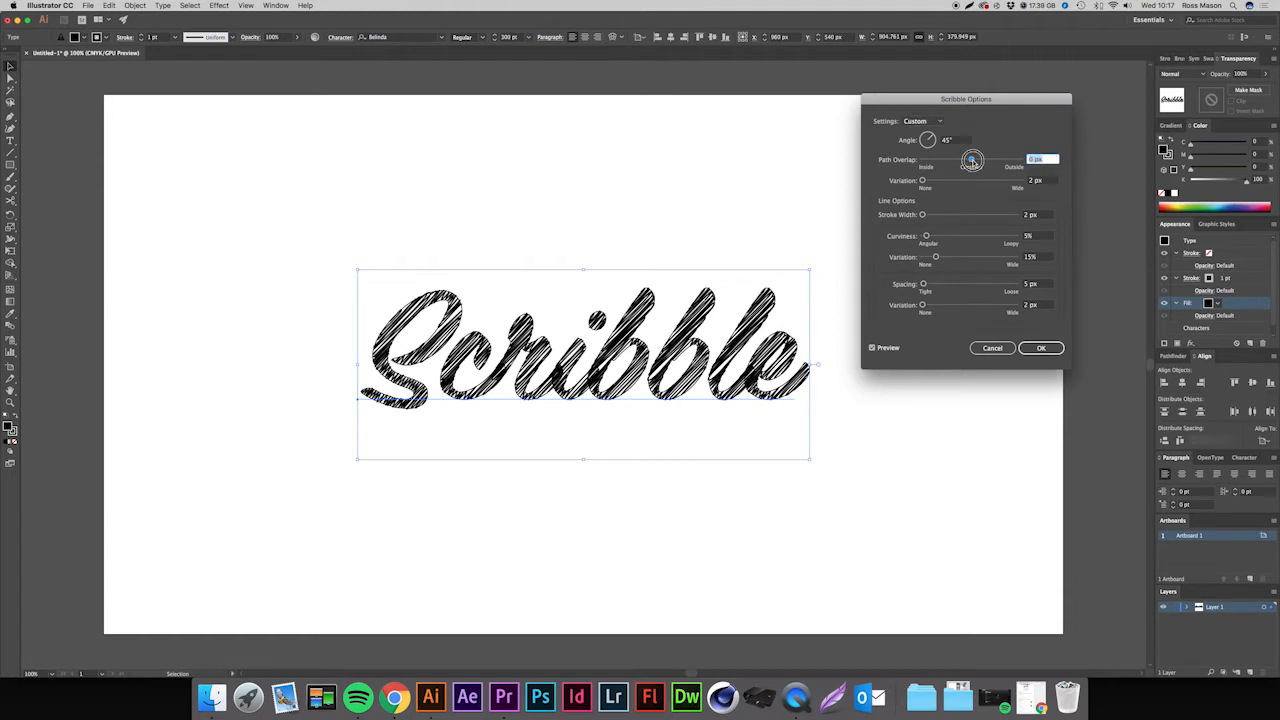
{"action": "left_click_drag", "start_coordinate": [972, 160], "coordinate": [966, 160]}
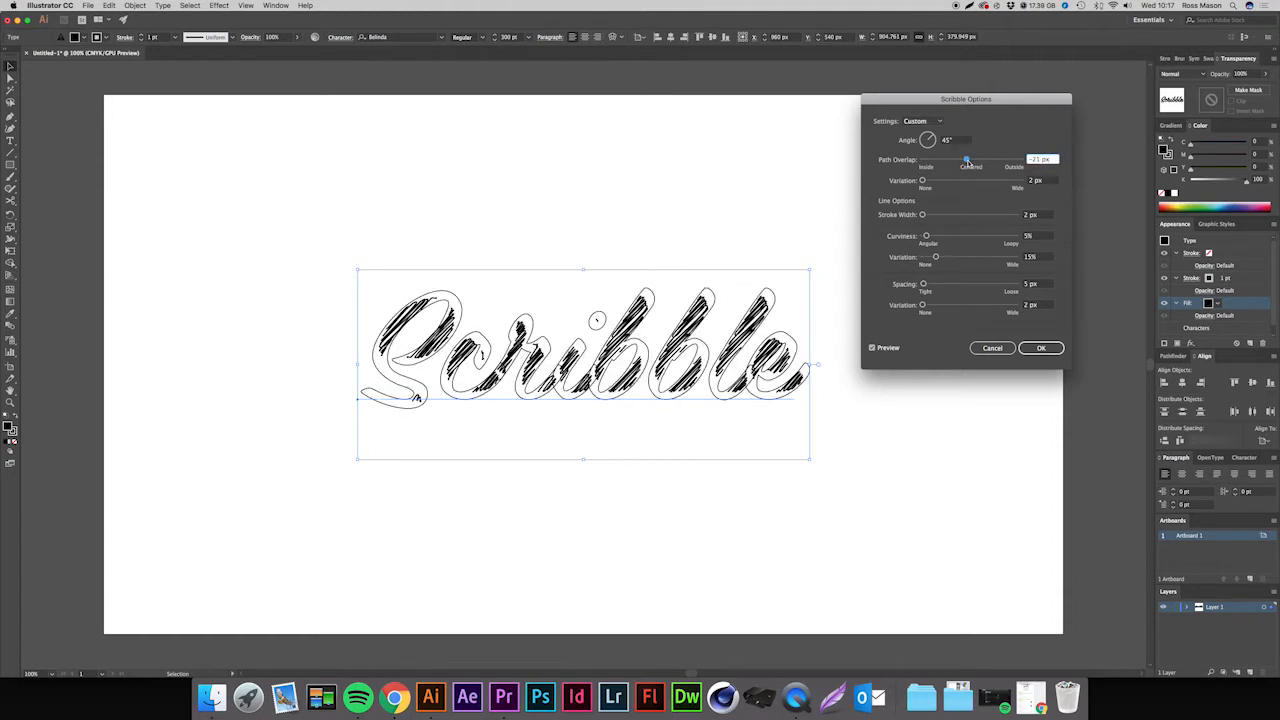
{"action": "left_click_drag", "start_coordinate": [966, 159], "coordinate": [972, 159]}
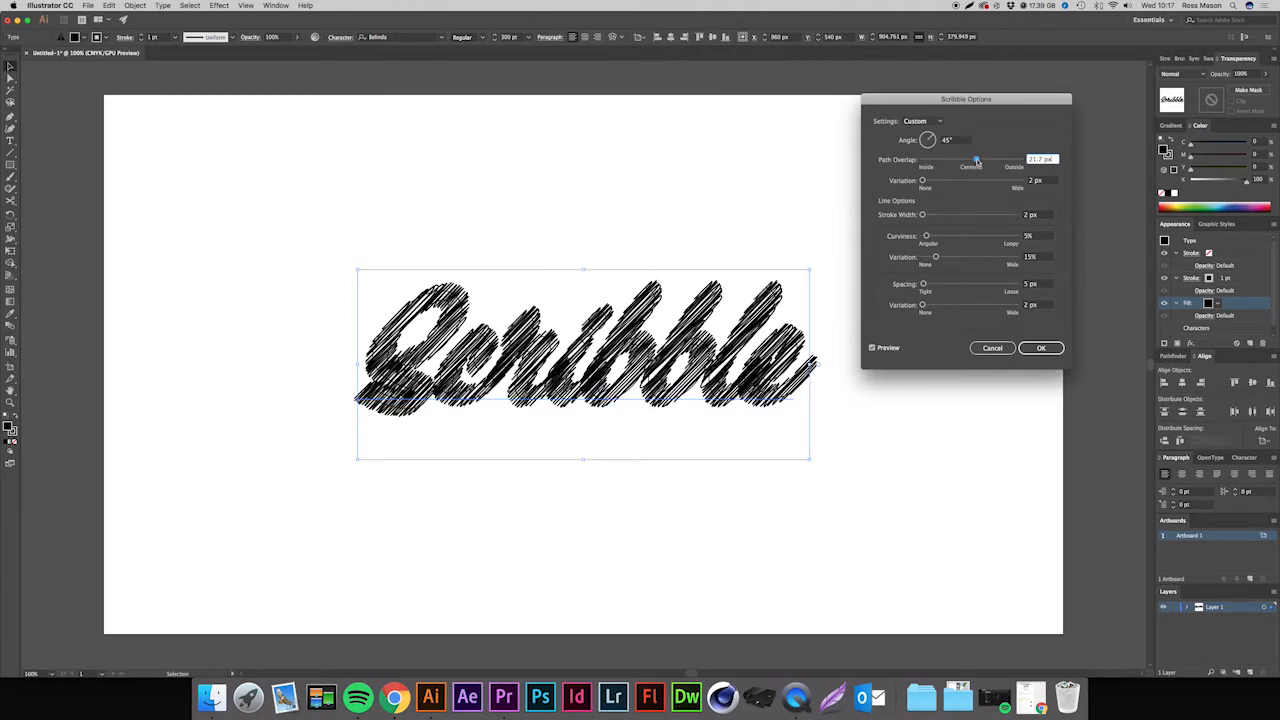
{"action": "left_click_drag", "start_coordinate": [975, 160], "coordinate": [965, 160]}
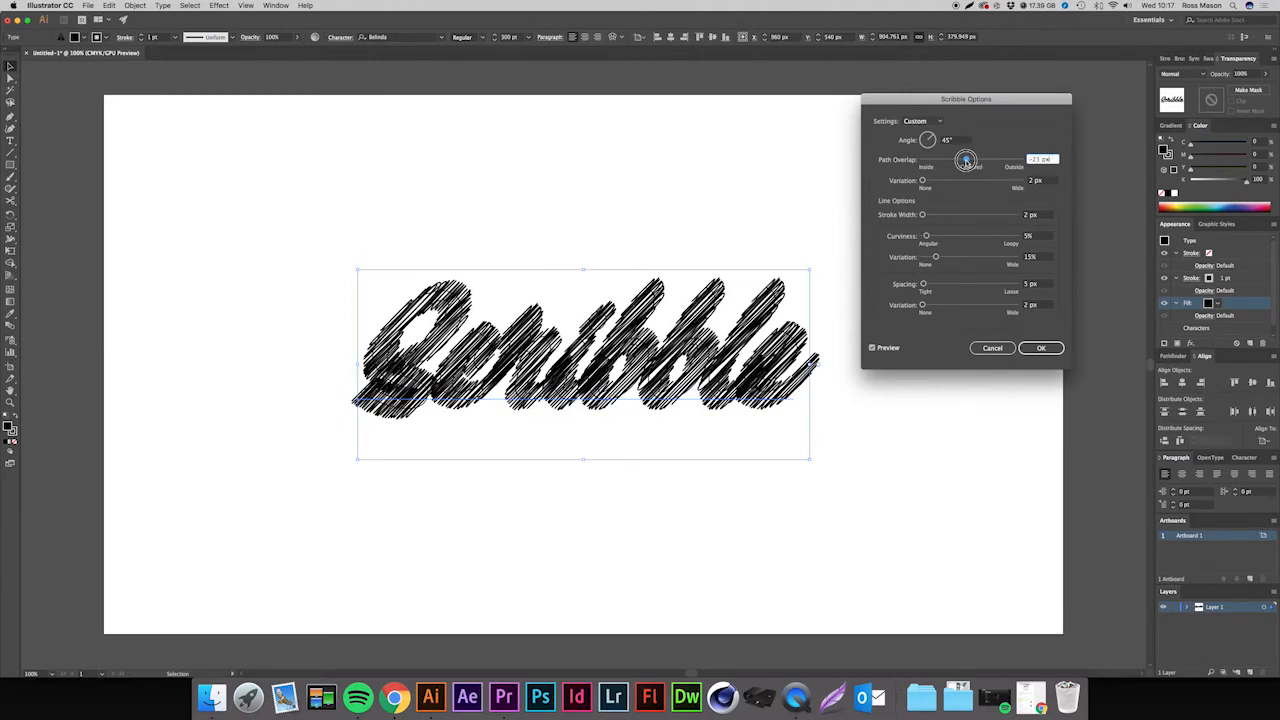
{"action": "left_click_drag", "start_coordinate": [965, 160], "coordinate": [970, 160]}
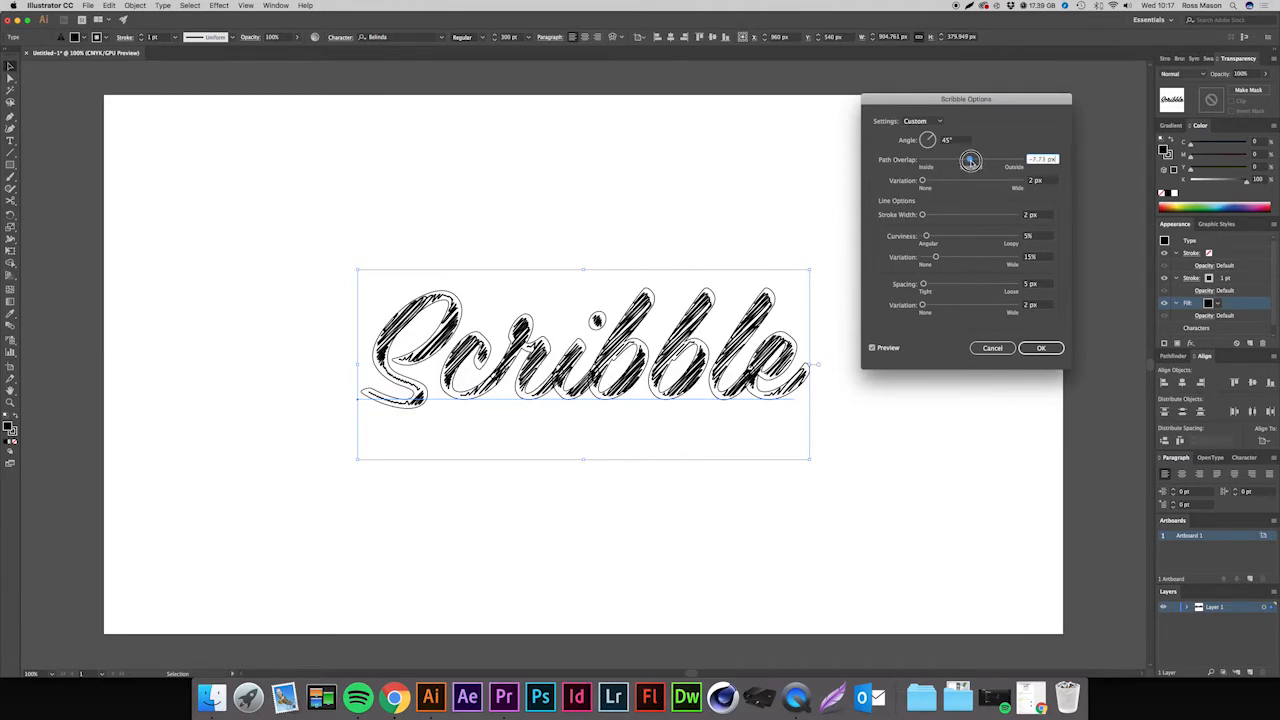
{"action": "left_click_drag", "start_coordinate": [970, 160], "coordinate": [971, 160]}
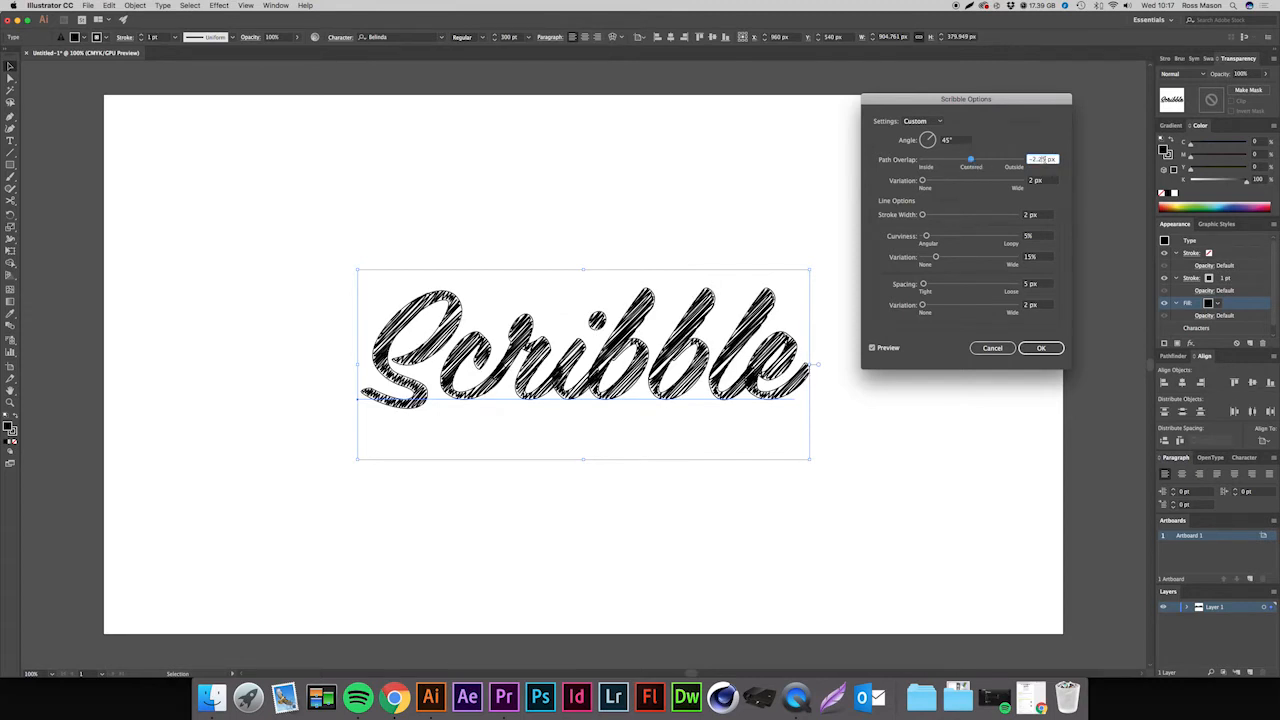
Set minimal hatch variation and adjust scribble line width, then confirm the settings.
{"action": "left_click_drag", "start_coordinate": [923, 181], "coordinate": [937, 181]}
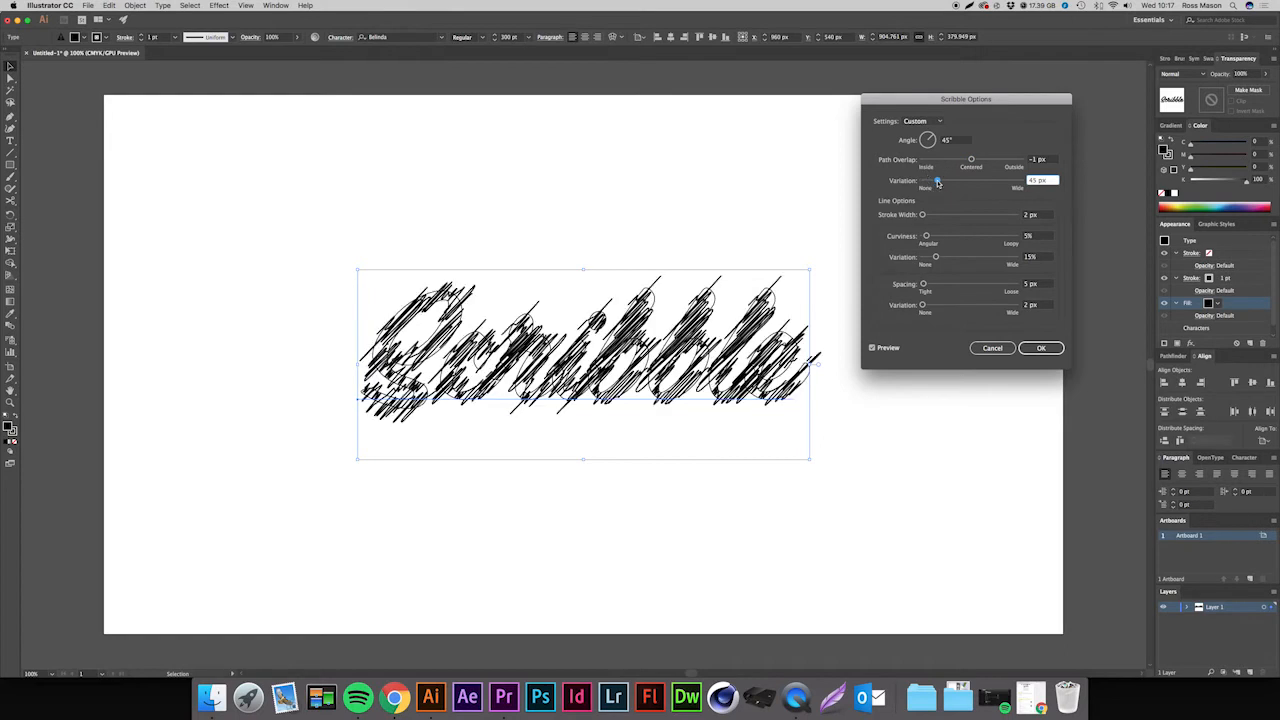
{"action": "left_click_drag", "start_coordinate": [937, 180], "coordinate": [922, 180]}
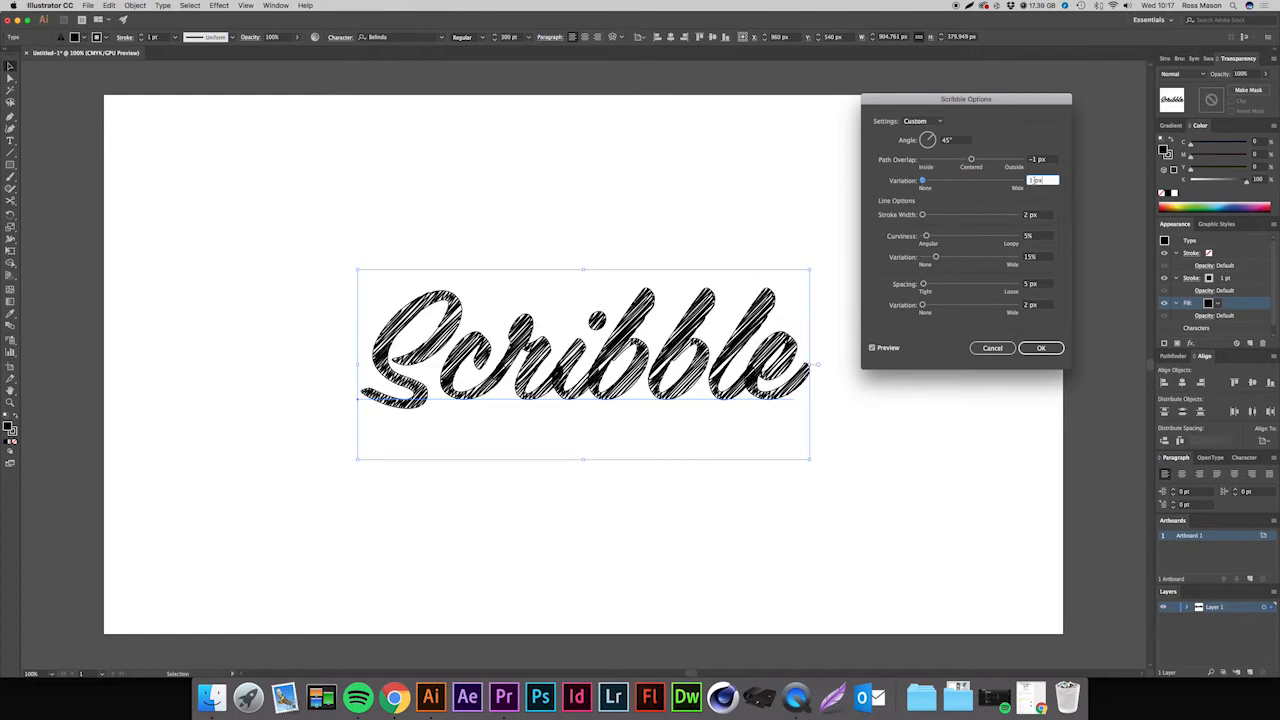
{"action": "left_click", "coordinate": [1033, 214]}
{"action": "type", "text": "3"}
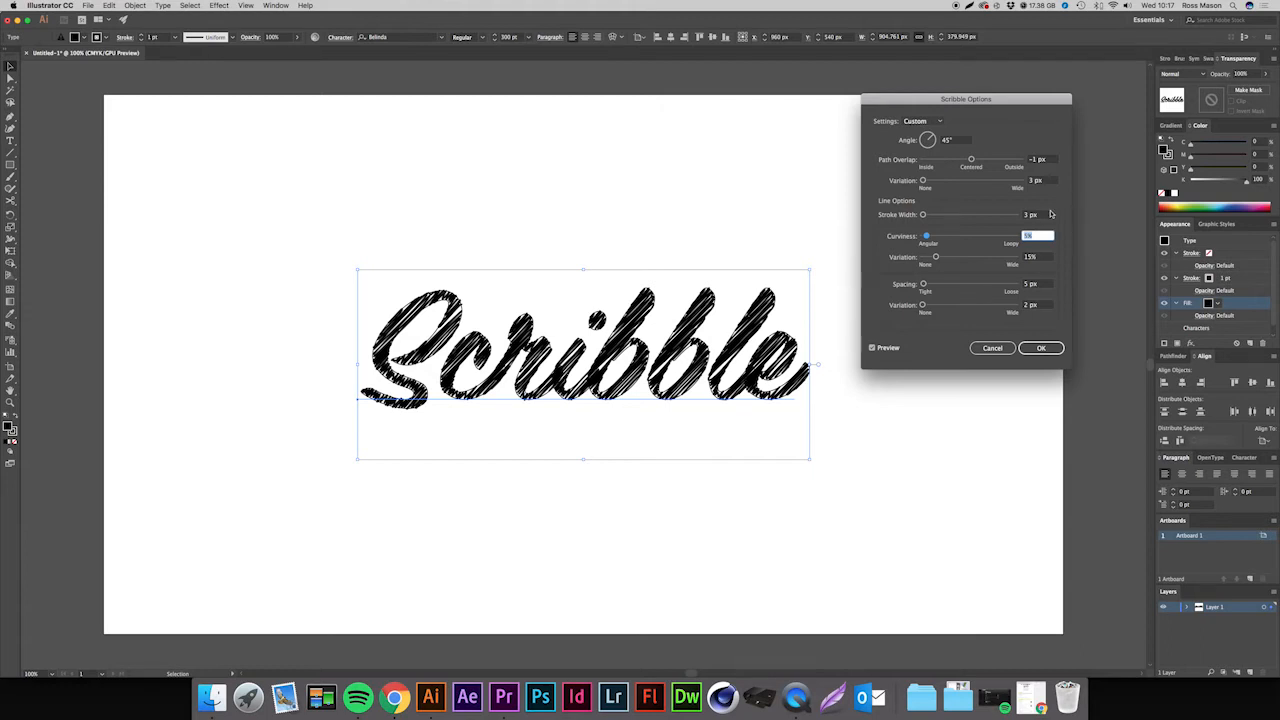
{"action": "left_click", "coordinate": [1031, 214]}
{"action": "type", "text": "2"}
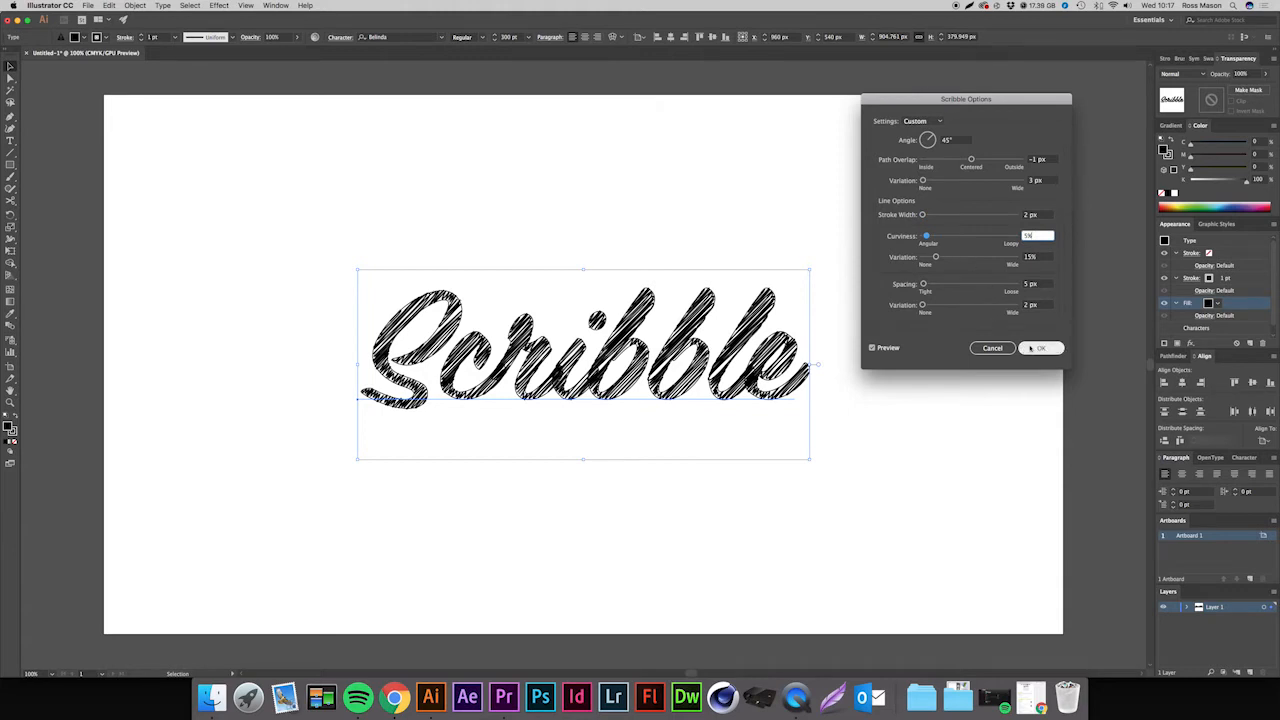
{"action": "left_click", "coordinate": [1042, 348]}
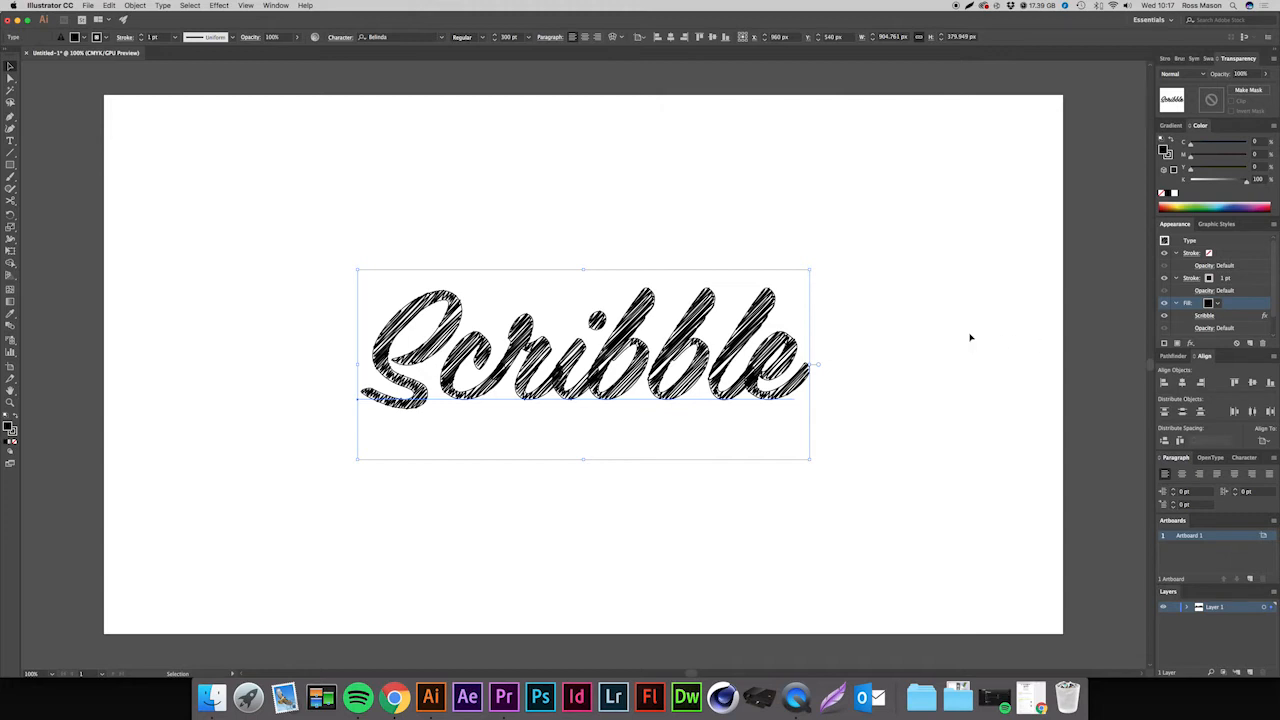
Deselect the hatched text to view it, then bring up the Distort & Transform effects.
{"action": "left_click", "coordinate": [636, 527]}
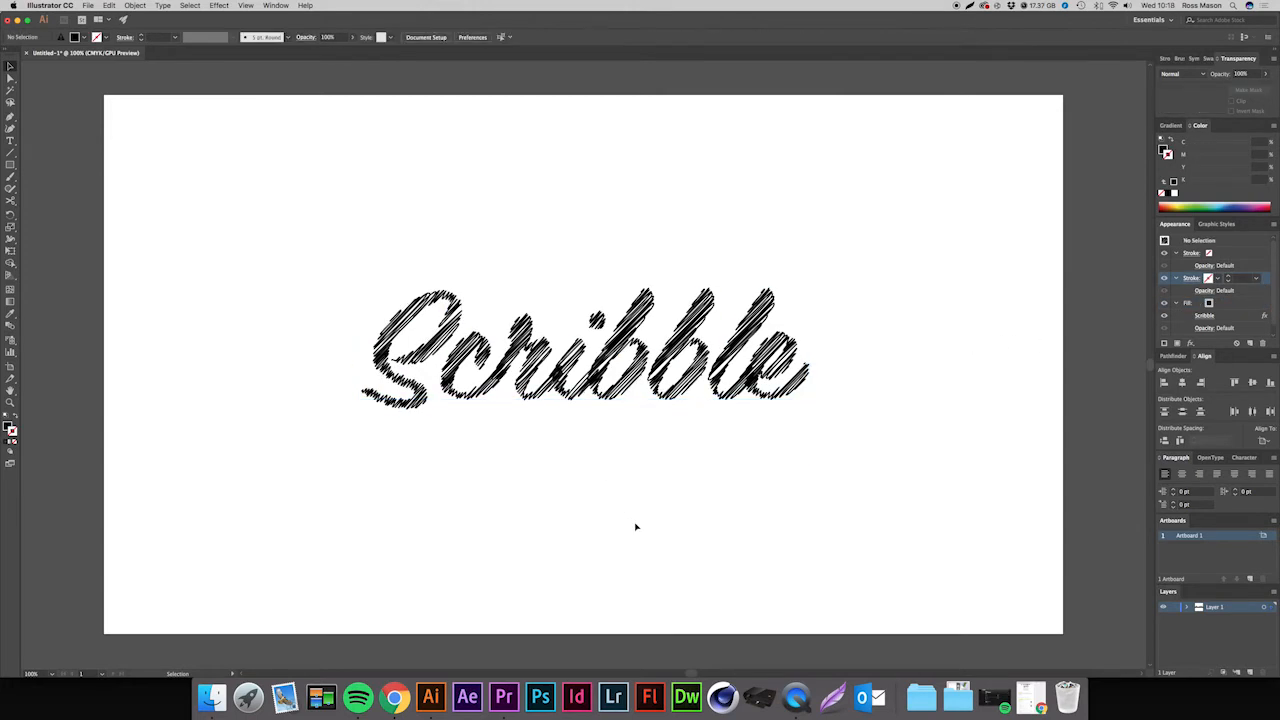
{"action": "mouse_move", "coordinate": [635, 531]}
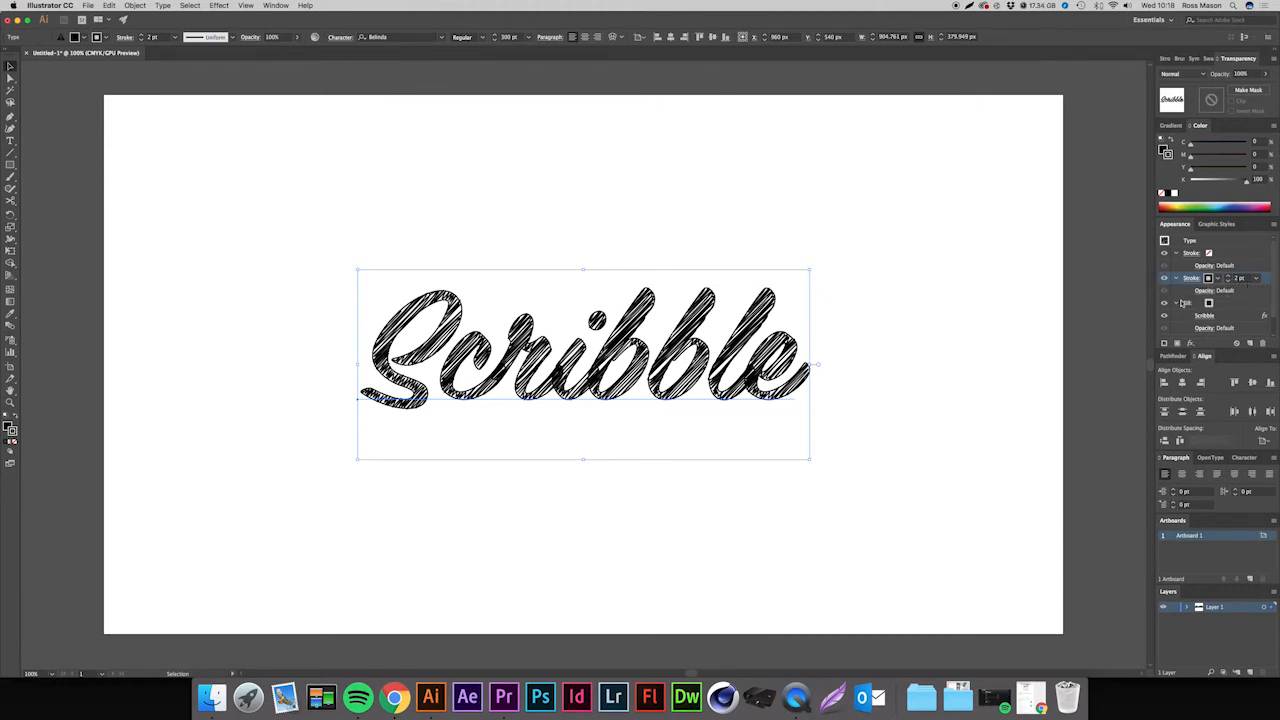
{"action": "left_click", "coordinate": [219, 6]}
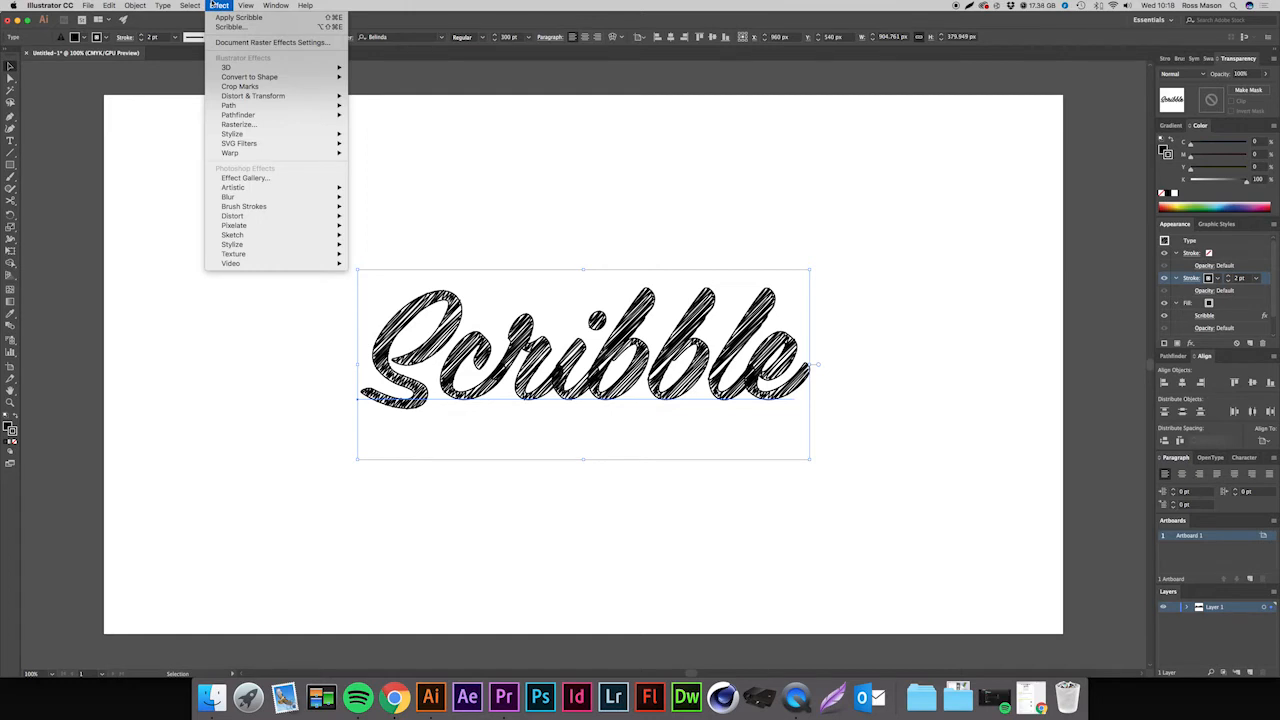
{"action": "mouse_move", "coordinate": [253, 95]}
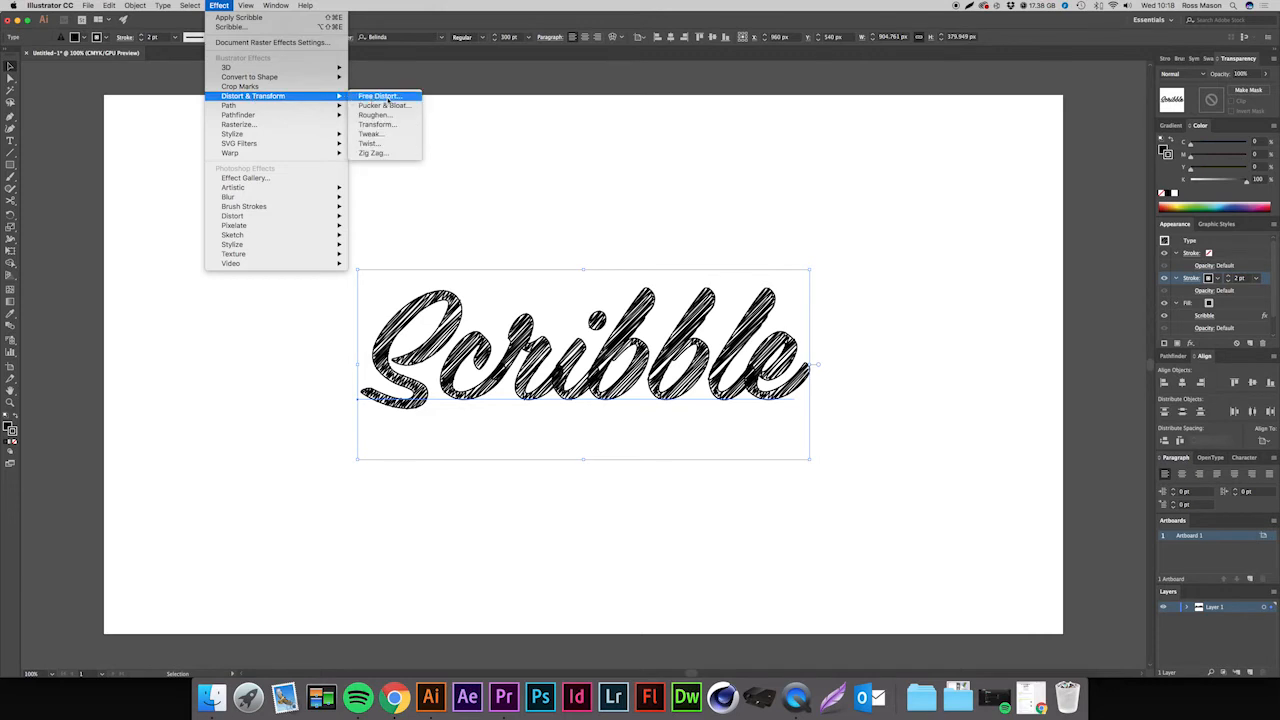
Roughen the 2 pt outline with size about 1%, detail 5 and smooth points.
{"action": "left_click", "coordinate": [376, 115]}
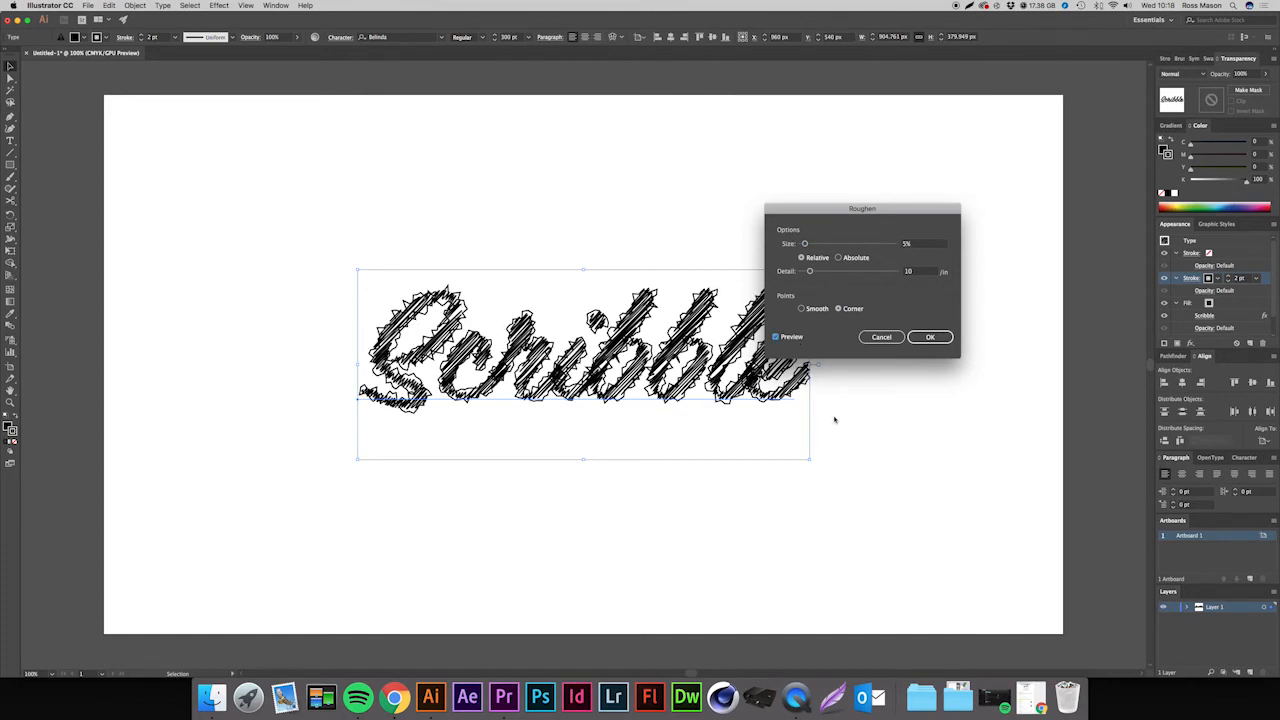
{"action": "mouse_move", "coordinate": [842, 463]}
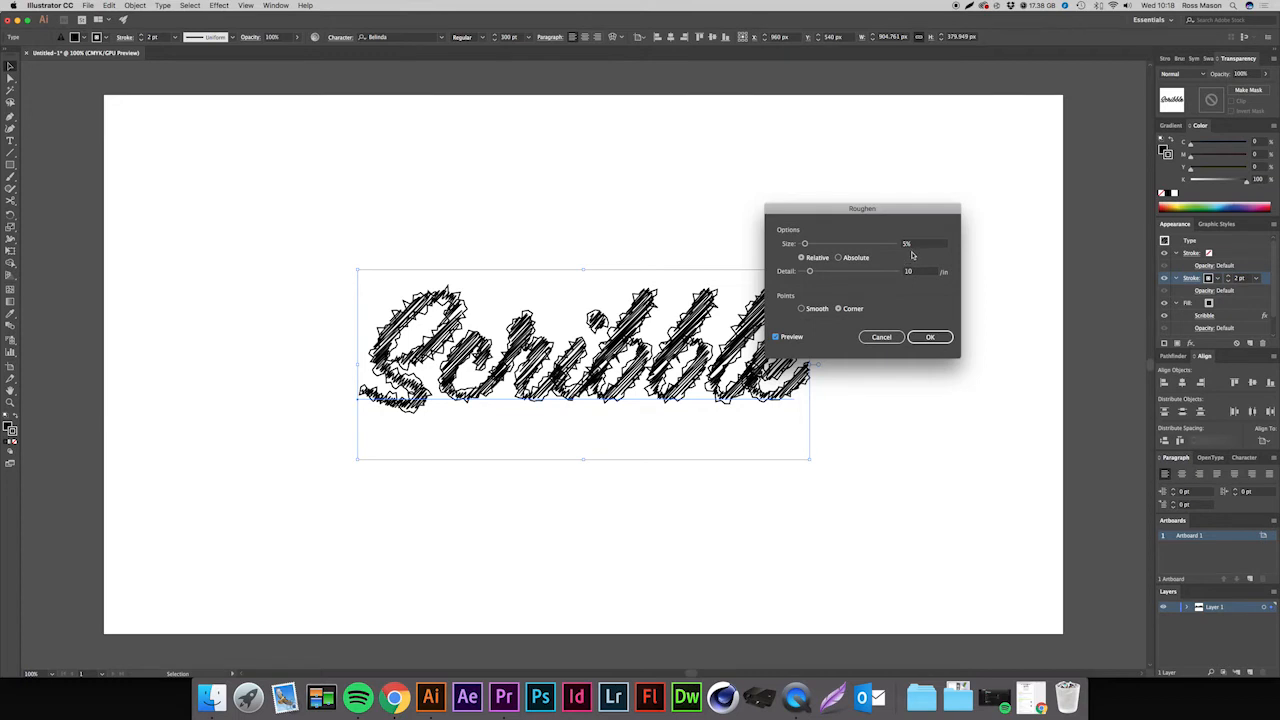
{"action": "left_click", "coordinate": [922, 243]}
{"action": "type", "text": "0.3"}
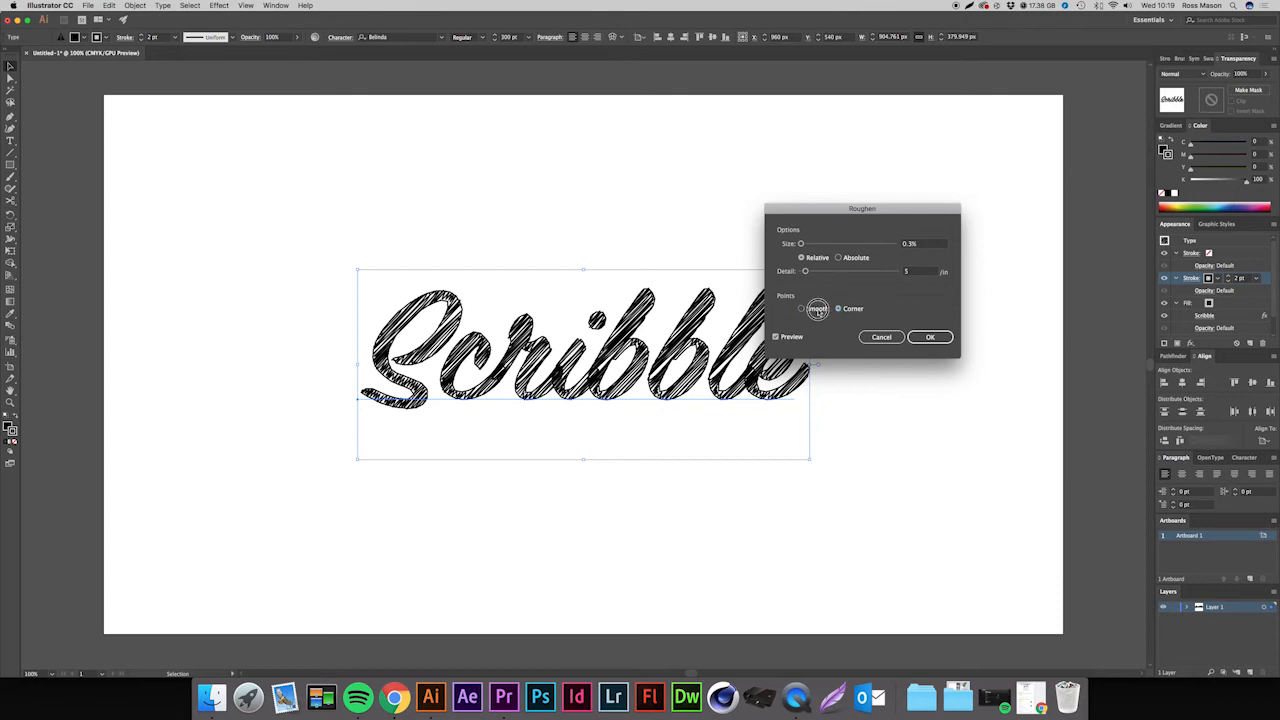
{"action": "left_click", "coordinate": [800, 308]}
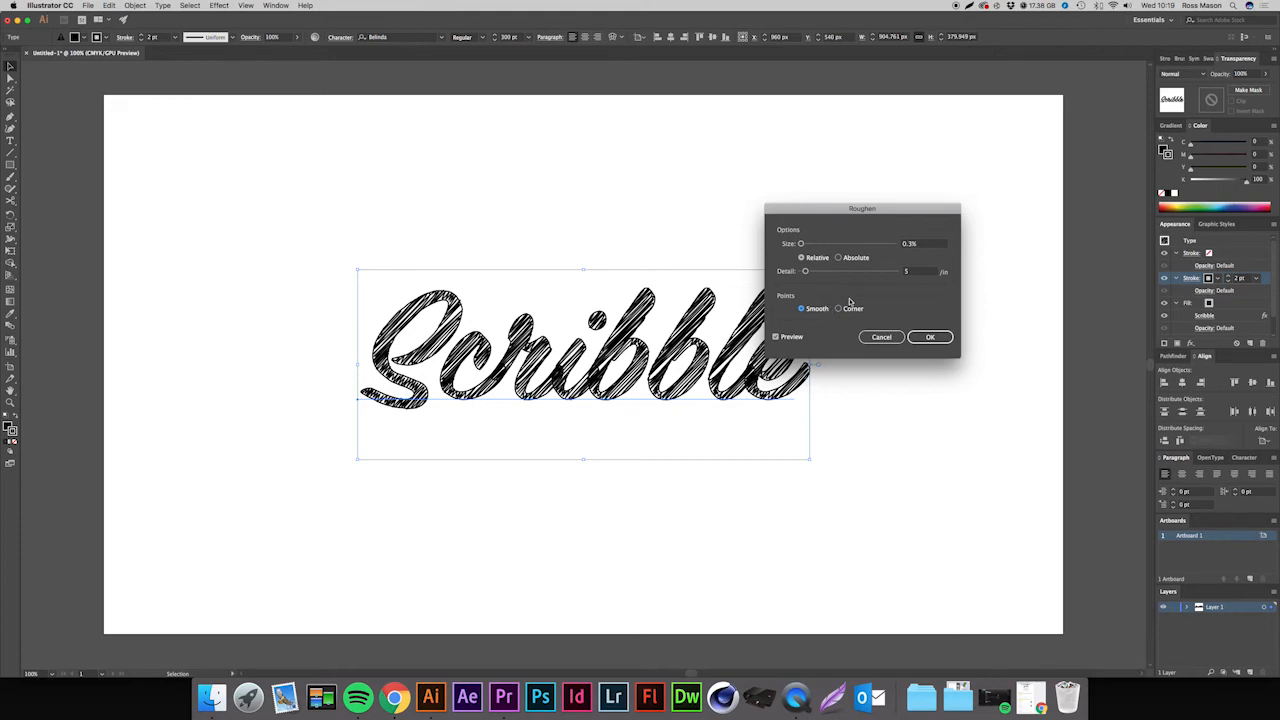
{"action": "mouse_move", "coordinate": [918, 251]}
{"action": "type", "text": "1"}
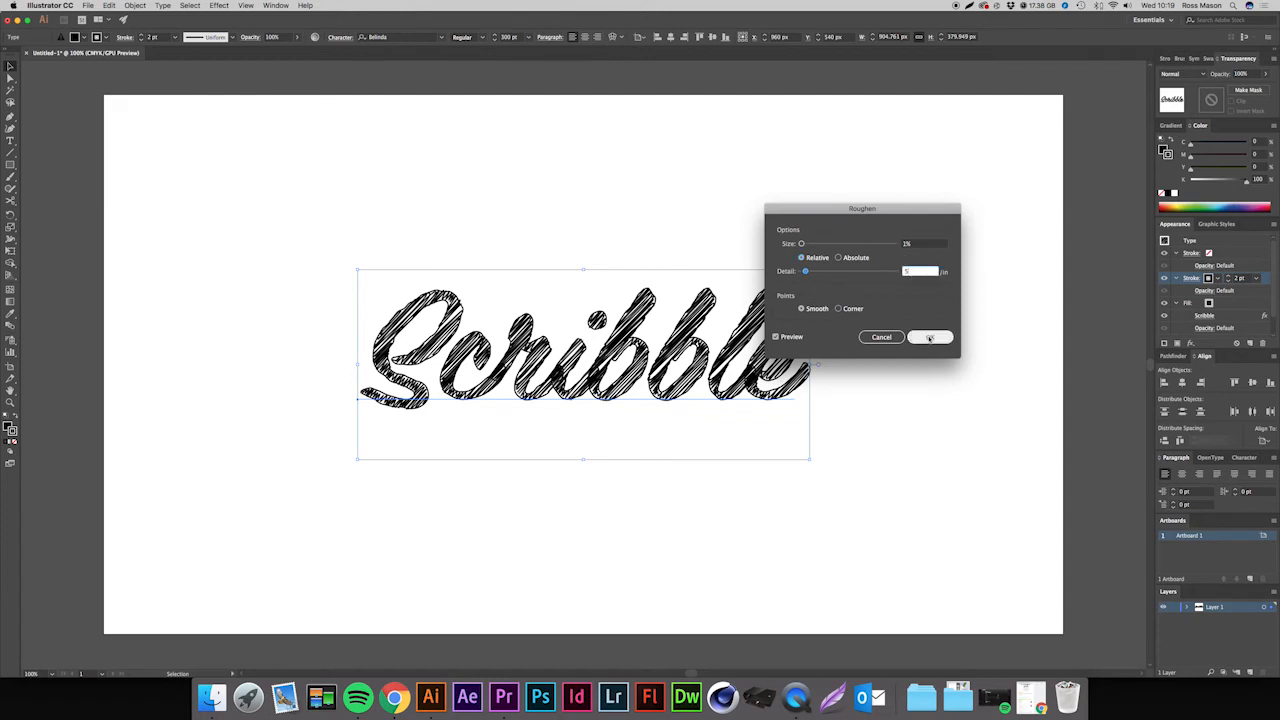
{"action": "left_click", "coordinate": [928, 336]}
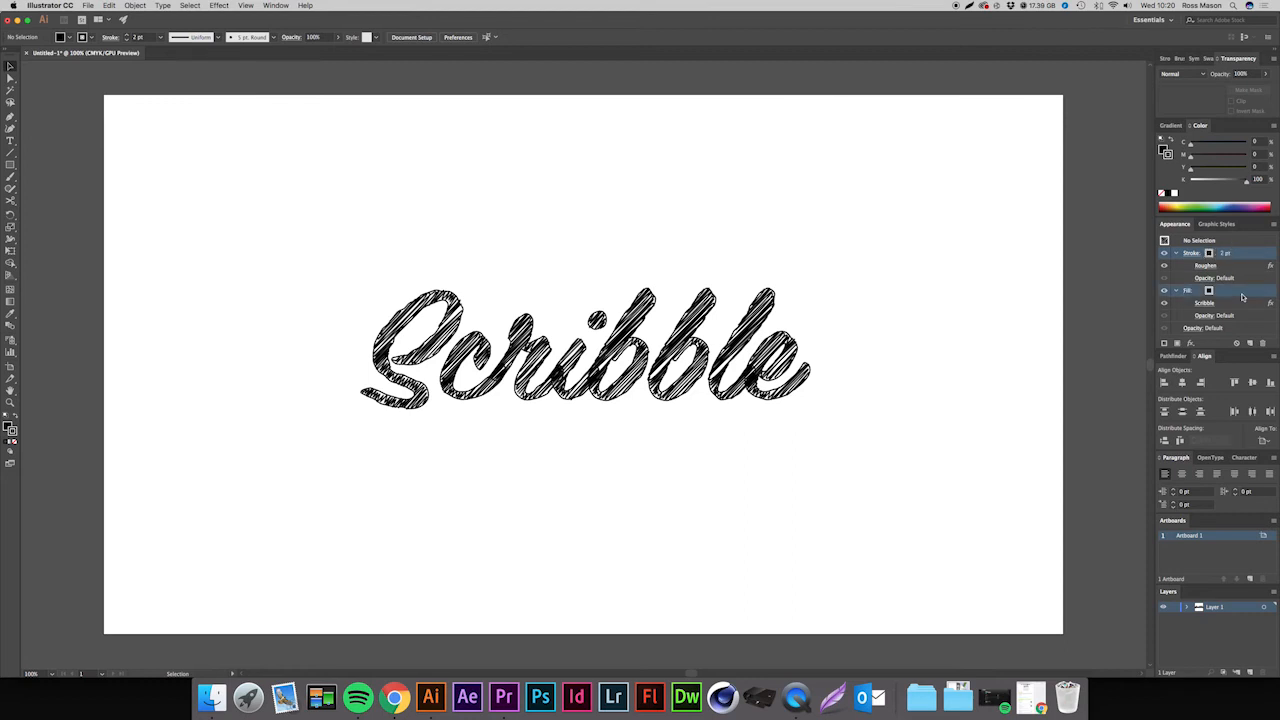
{"action": "mouse_move", "coordinate": [1214, 297]}
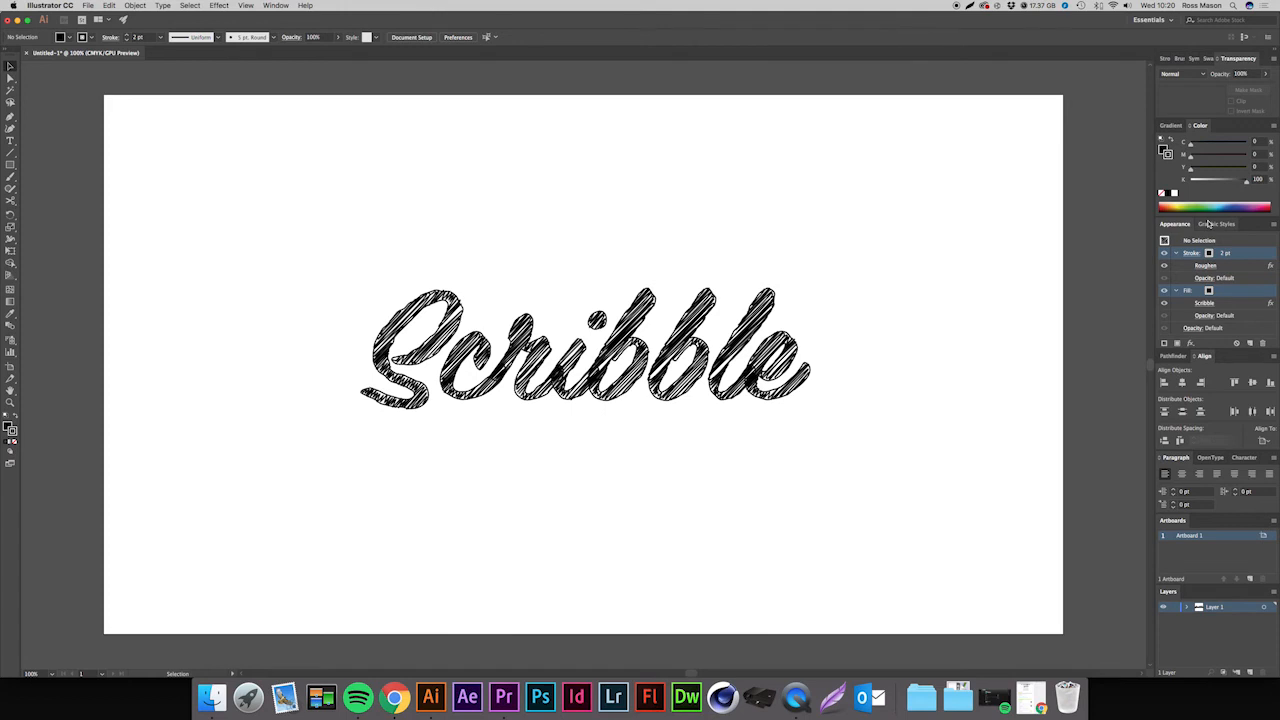
Save the scribbled, roughened appearance as a new style in the Graphic Styles panel.
{"action": "left_click", "coordinate": [1217, 224]}
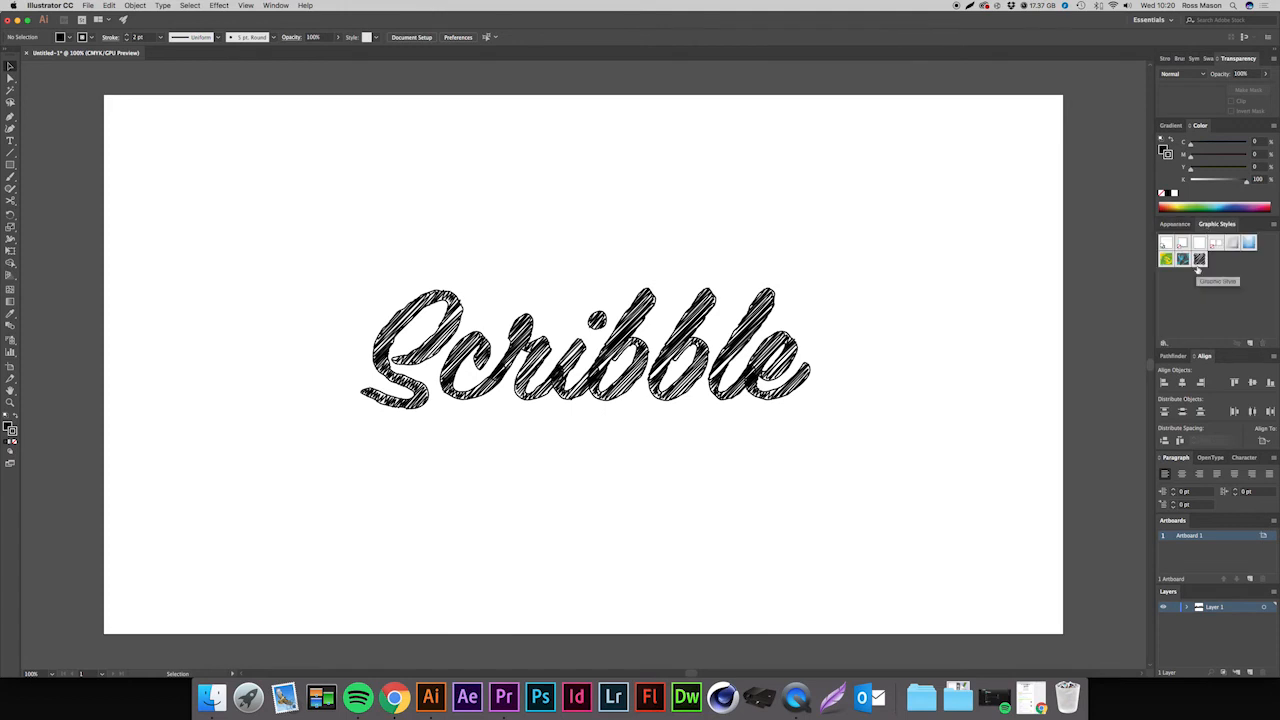
{"action": "left_click", "coordinate": [278, 6]}
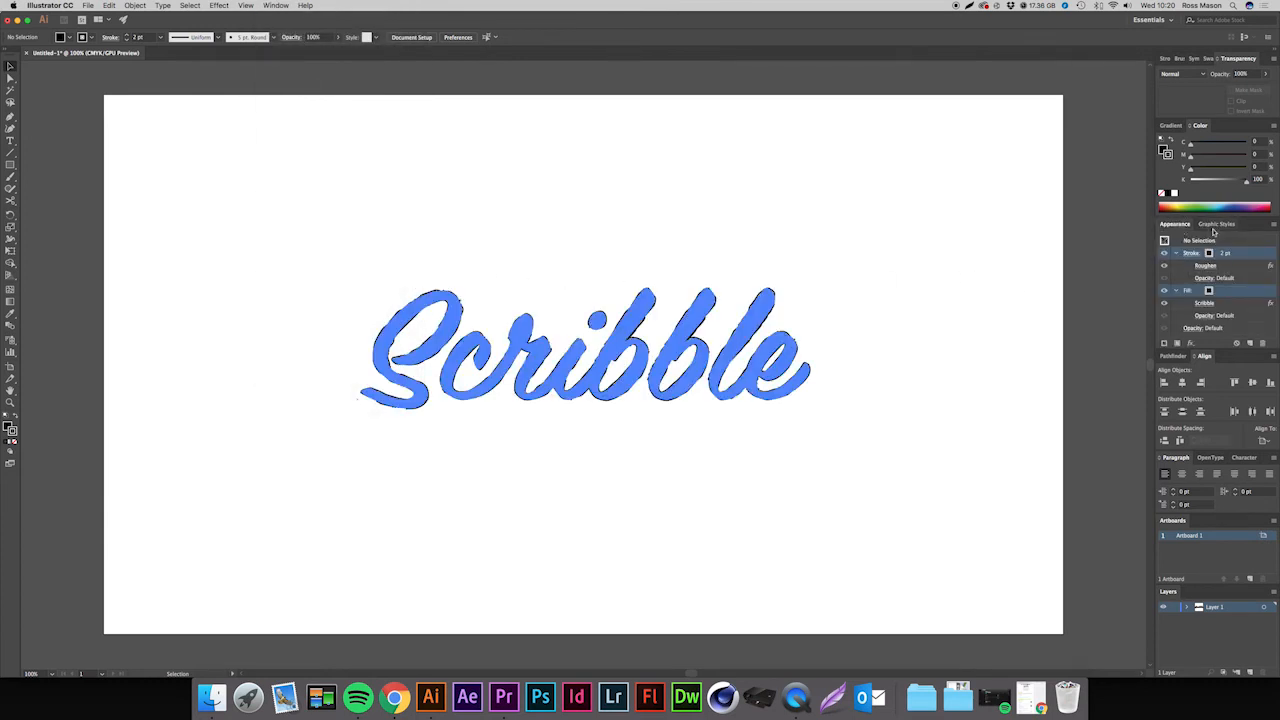
{"action": "left_click", "coordinate": [1219, 223]}
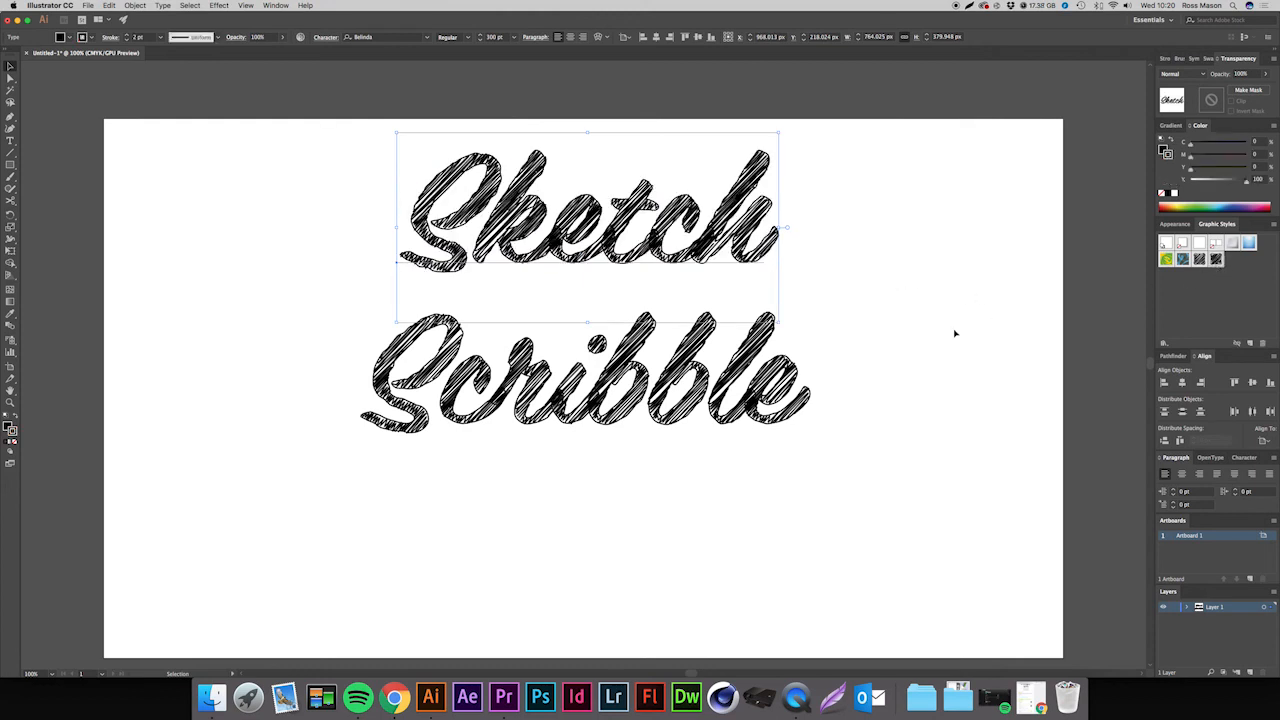
Deselect the styled 'Sketch' text so both words show the hatched look.
{"action": "left_click", "coordinate": [927, 323]}
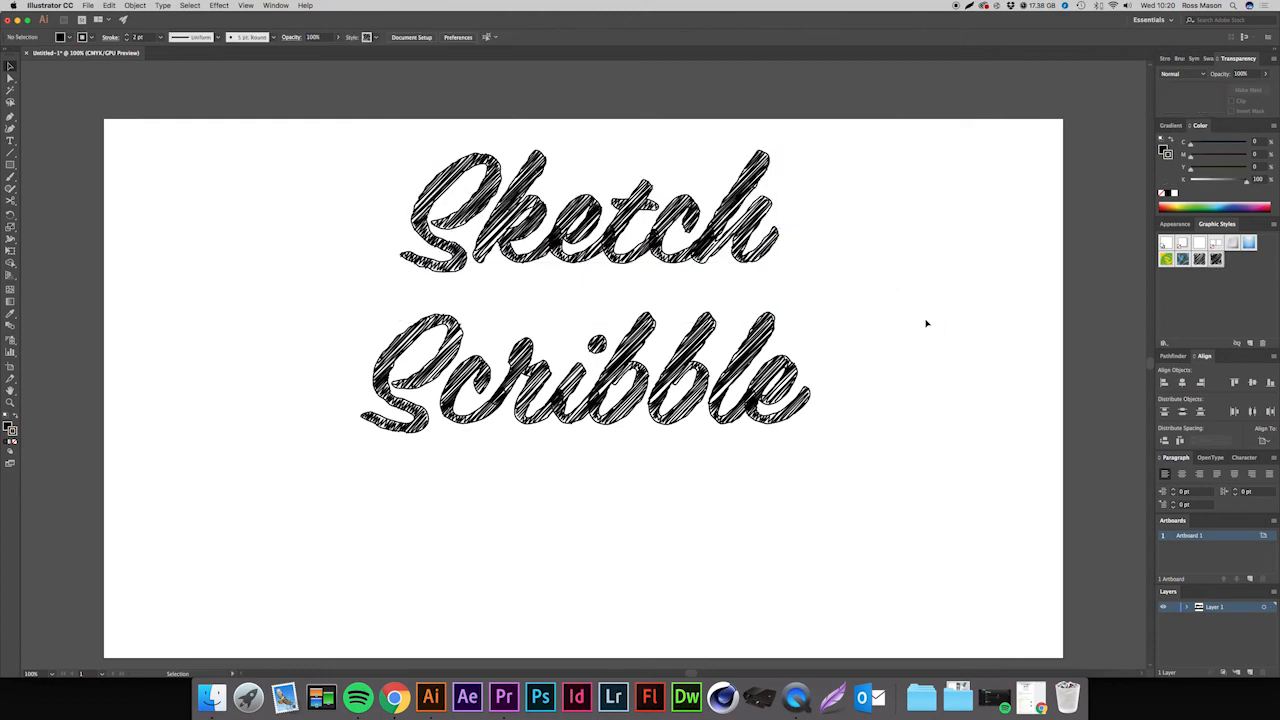